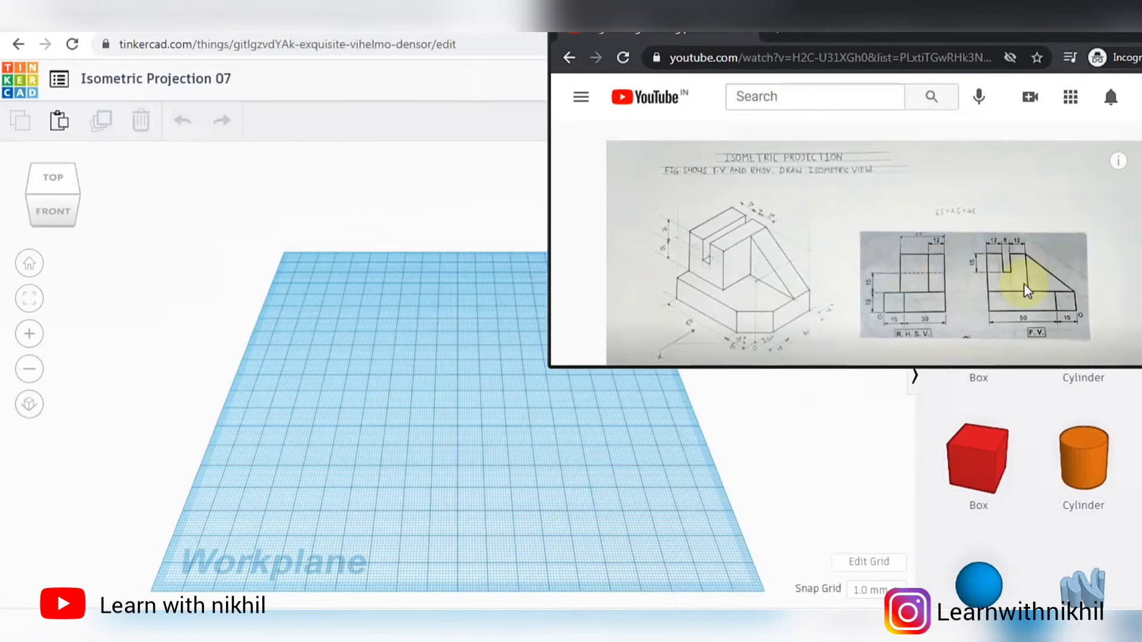
mouse_move(745, 276)
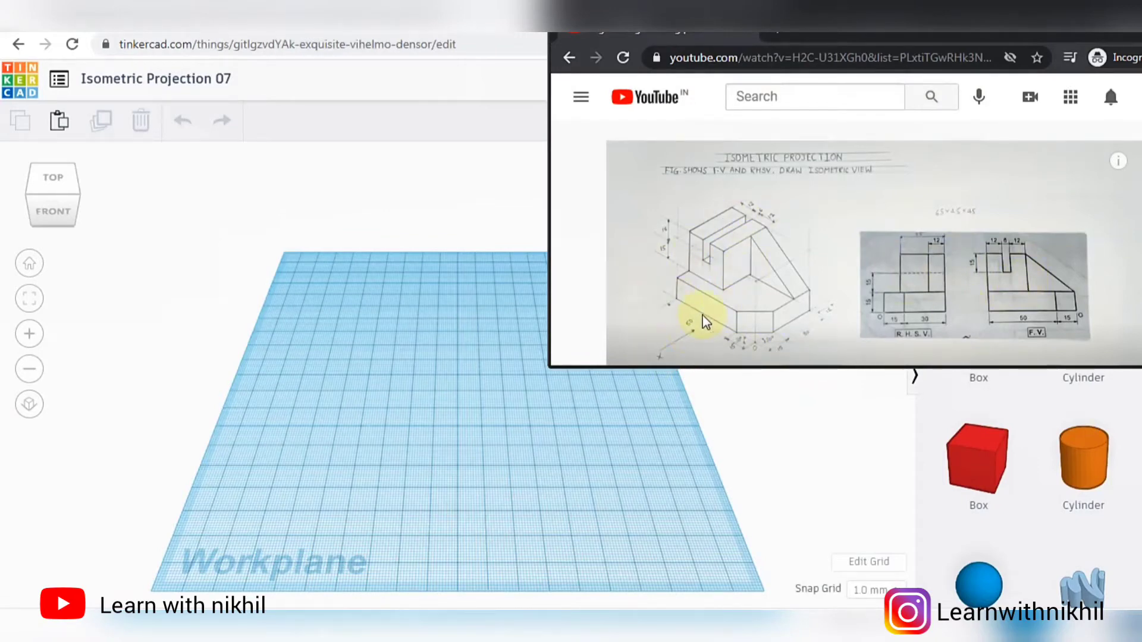
mouse_move(771, 343)
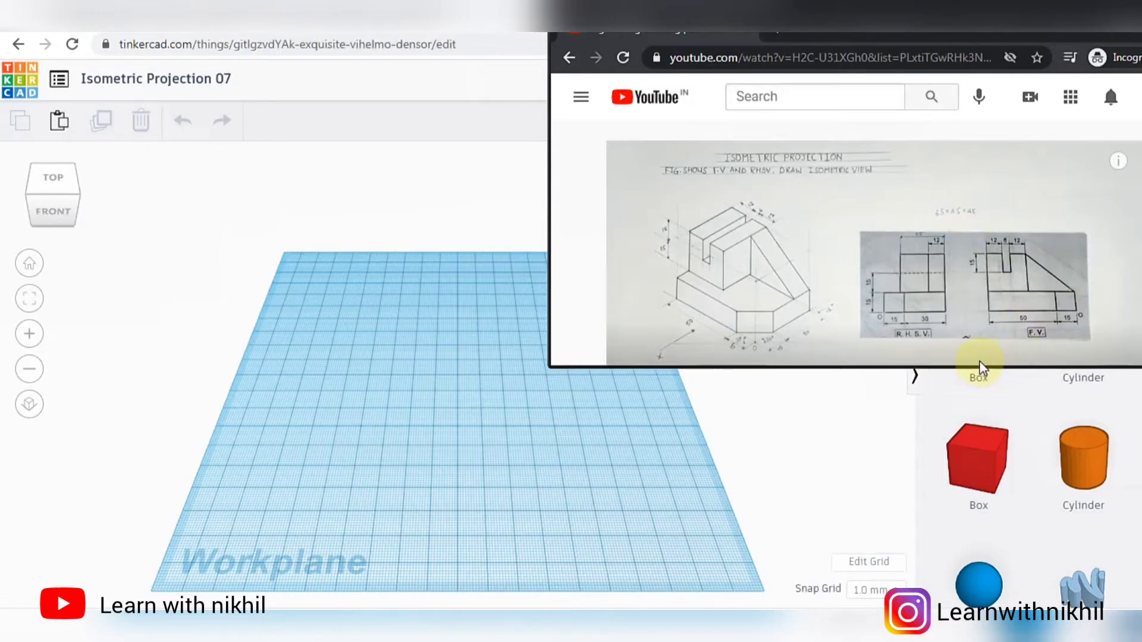
mouse_move(981, 362)
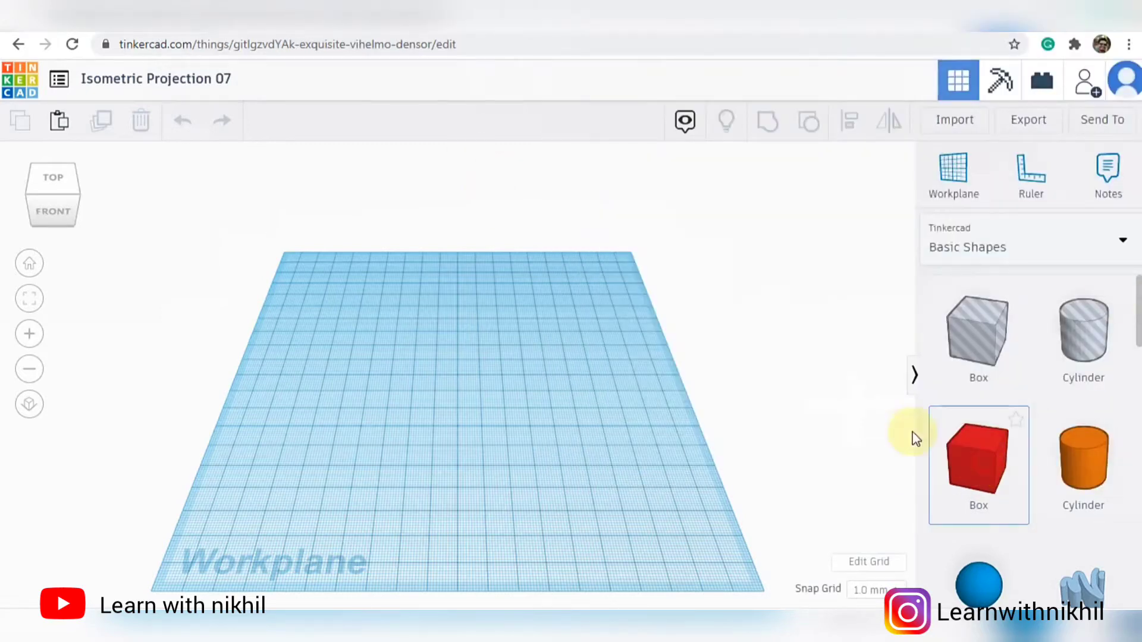
Step: Place a solid red Box on the workplane as the base slab
click(978, 459)
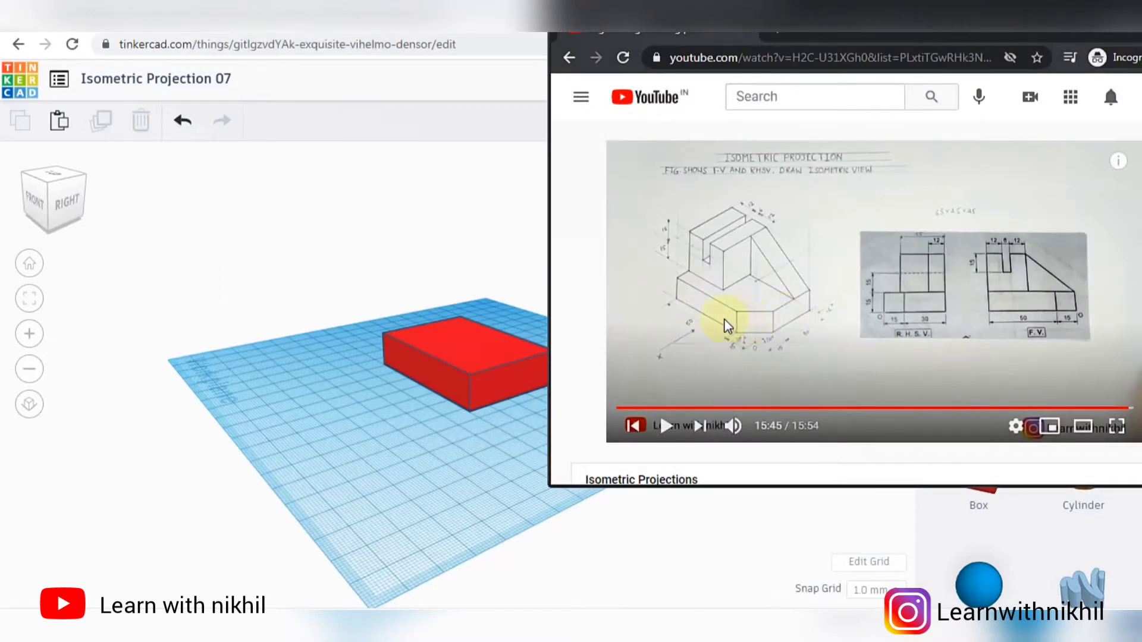
mouse_move(794, 343)
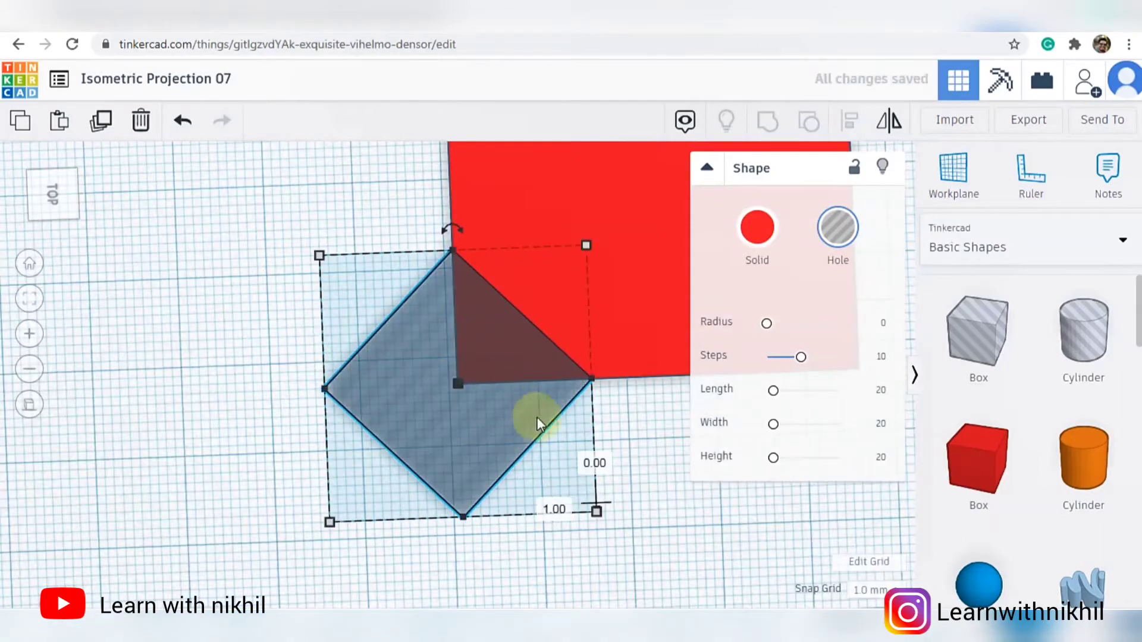
Step: Group the 45° hole box with the base to chamfer one corner, then view it orthographically
click(766, 120)
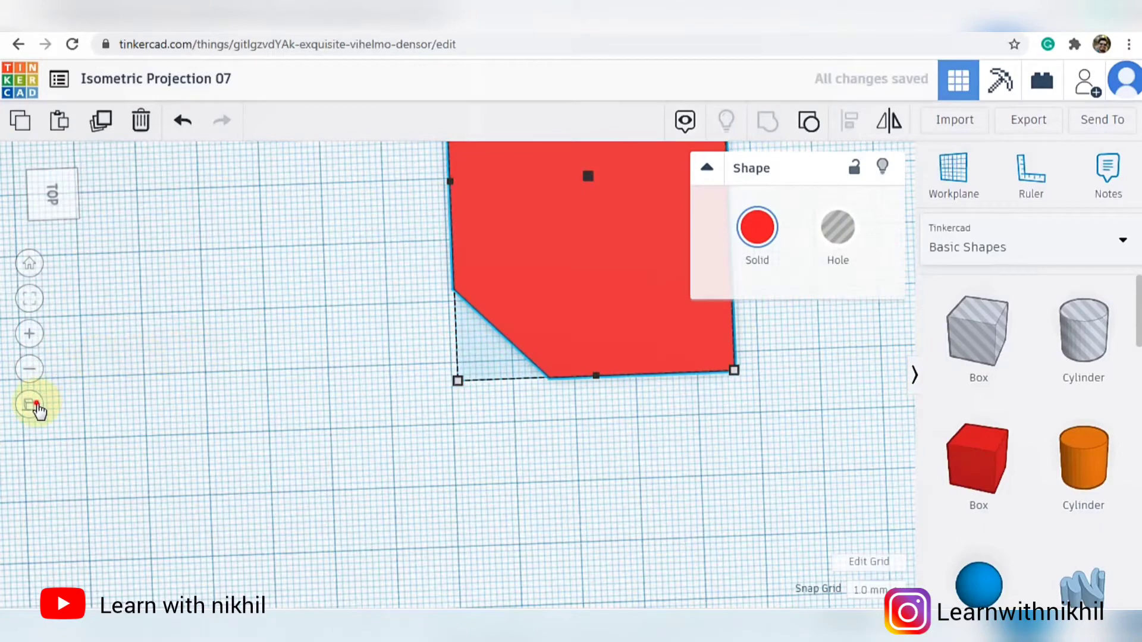
click(29, 404)
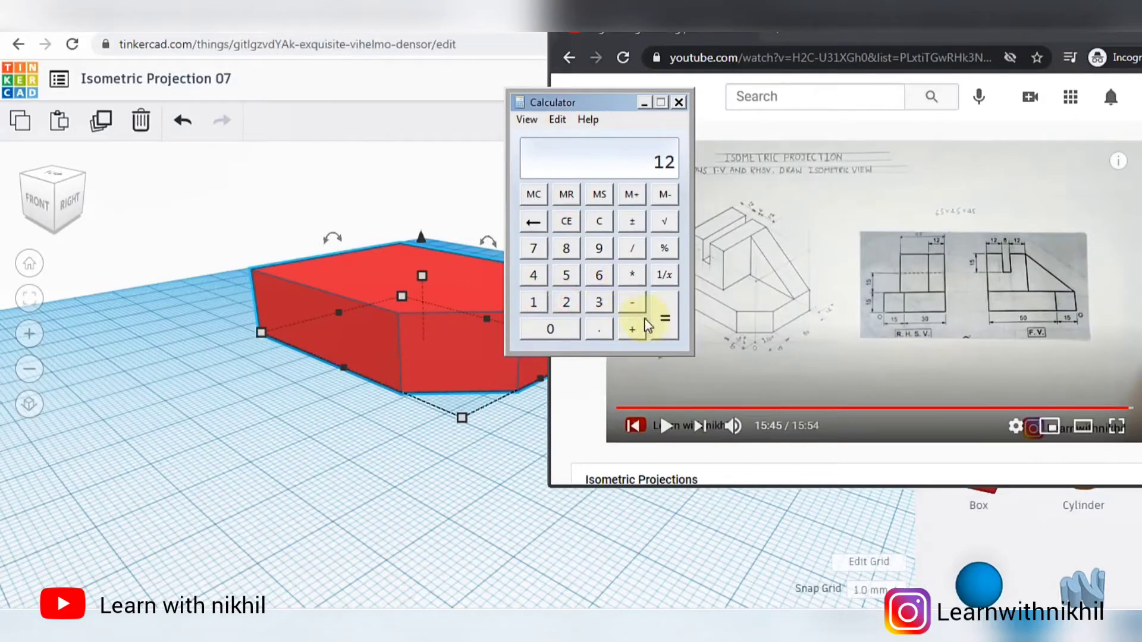
click(664, 316)
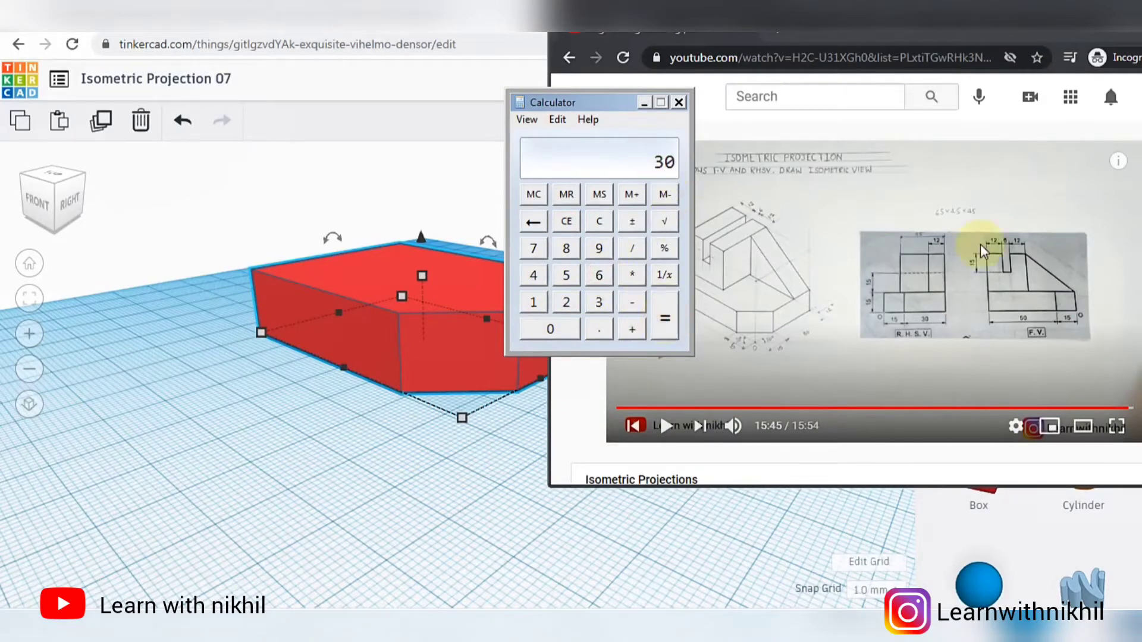
mouse_move(1011, 267)
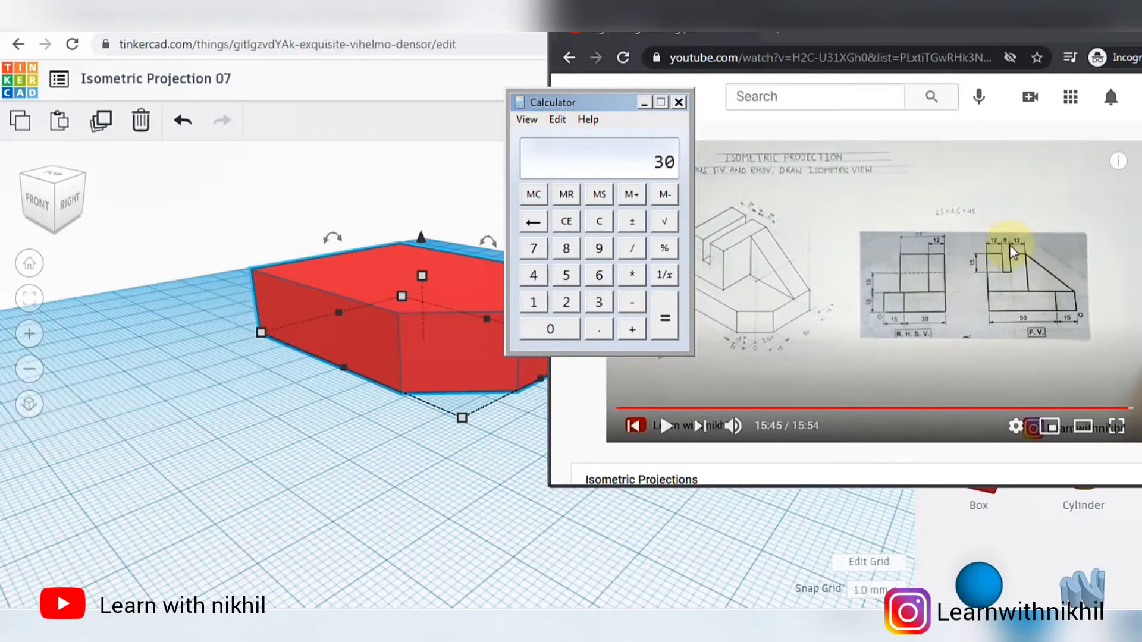
mouse_move(1014, 283)
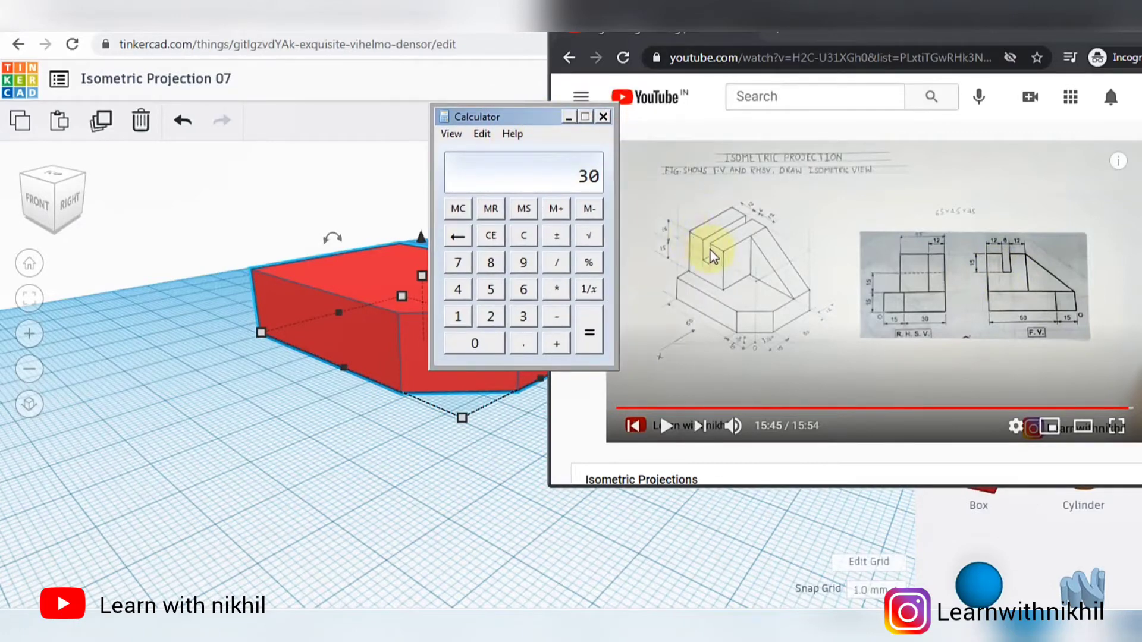
mouse_move(680, 261)
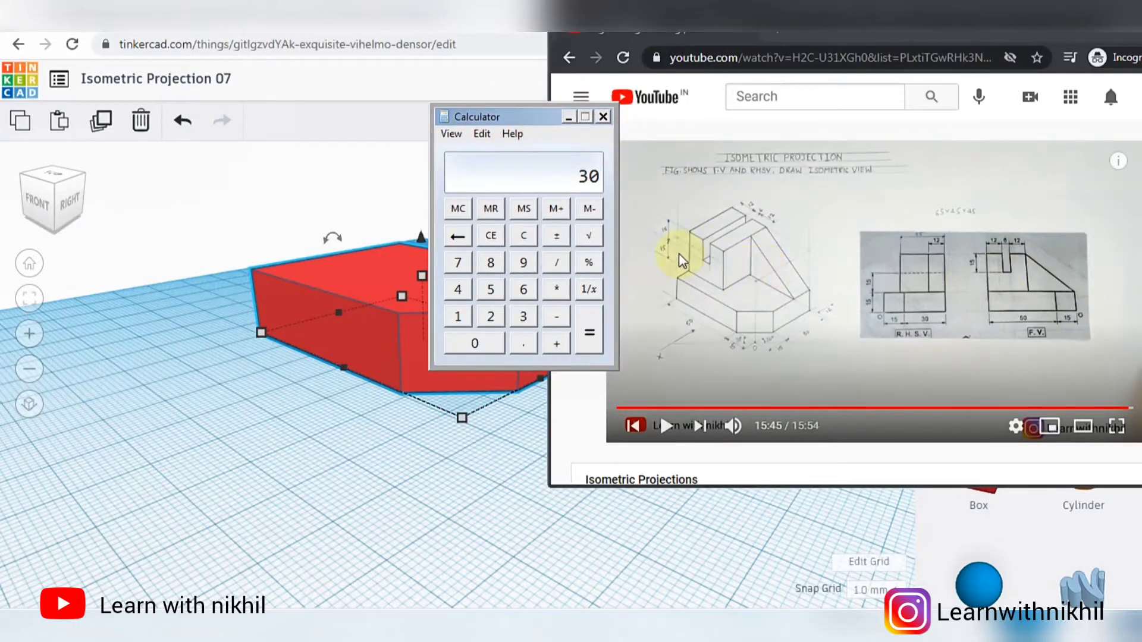
mouse_move(942, 317)
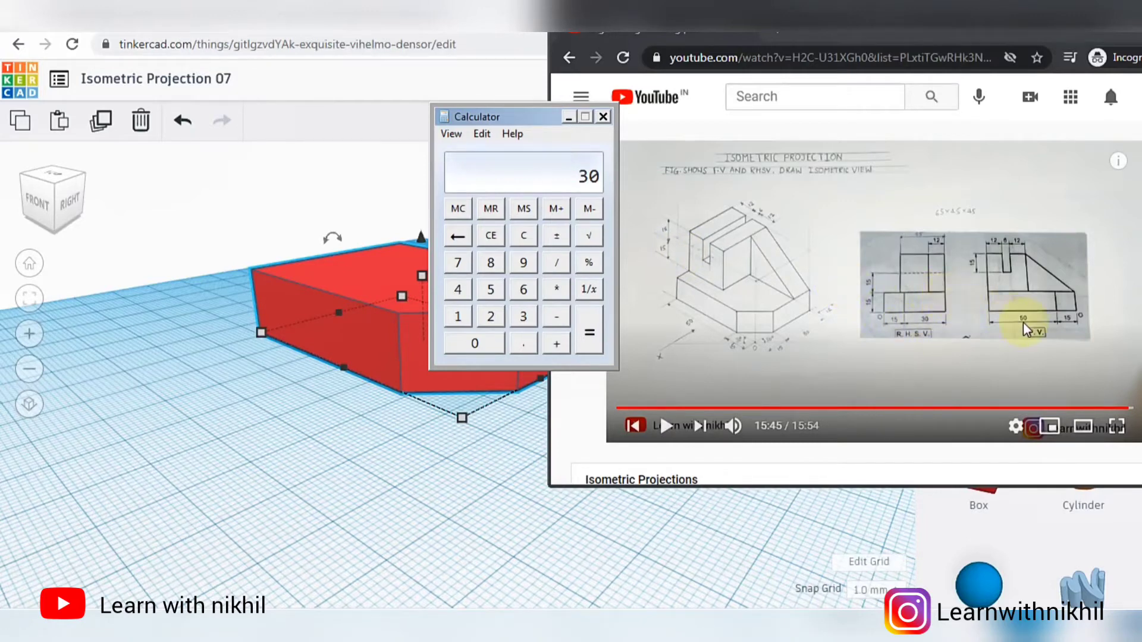
mouse_move(999, 294)
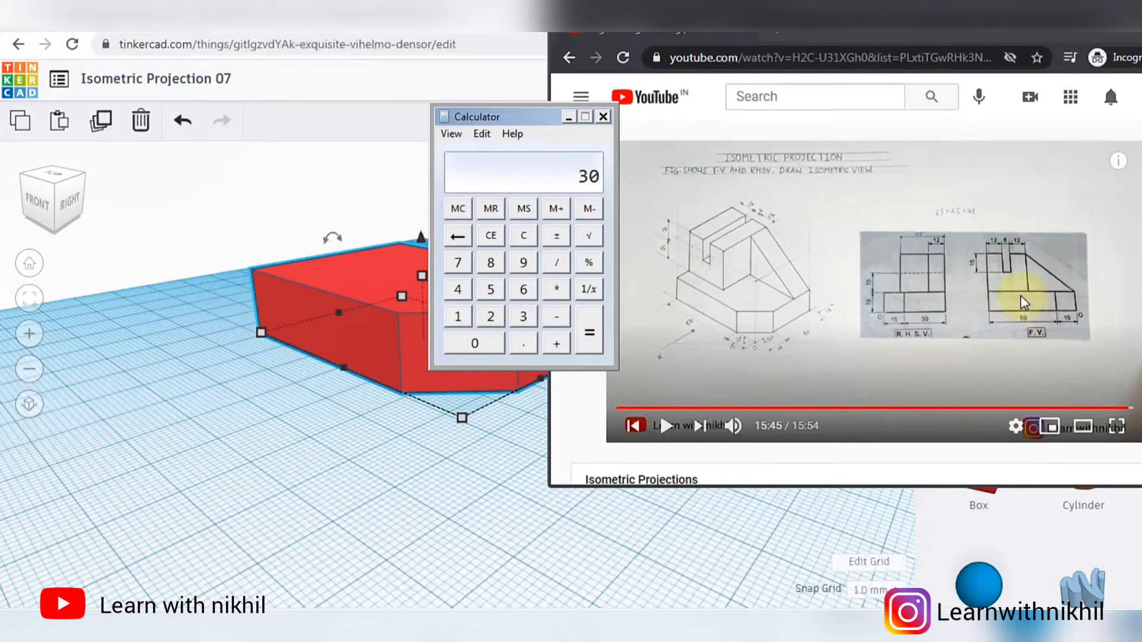
mouse_move(712, 211)
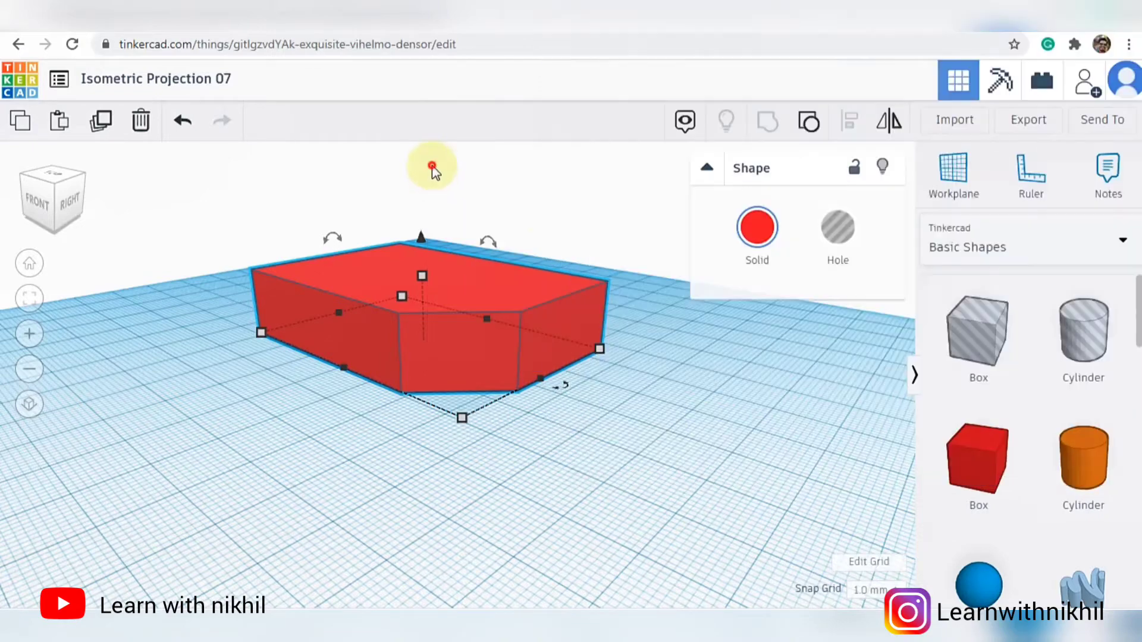
Step: Drop a second solid Box onto the workplane and resize its footprint for the 30 mm upright
click(978, 463)
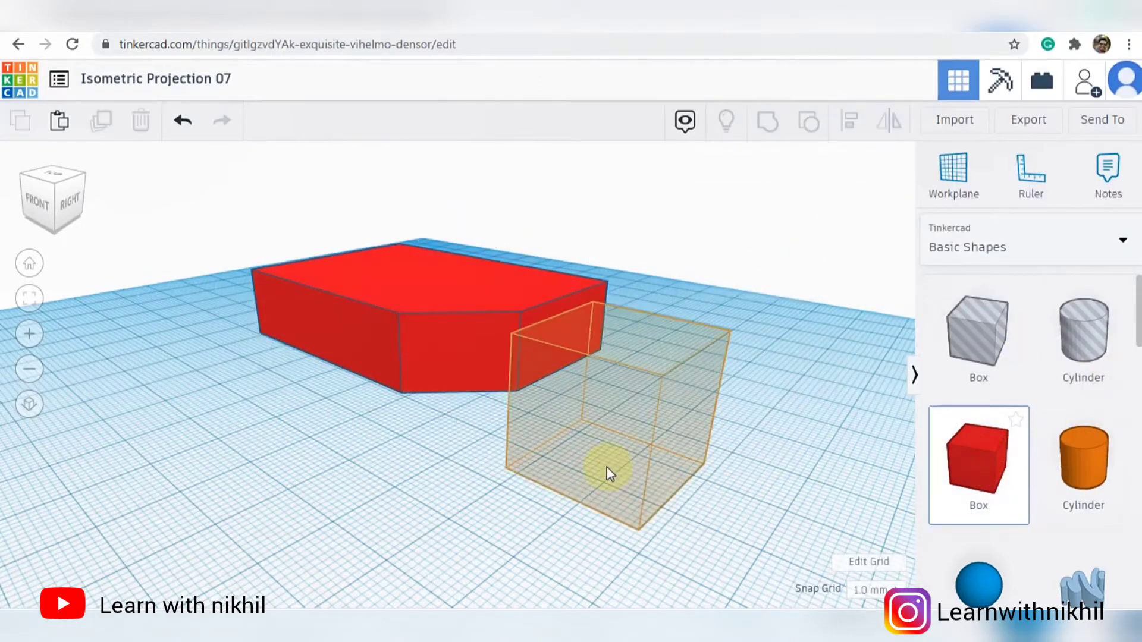
click(603, 469)
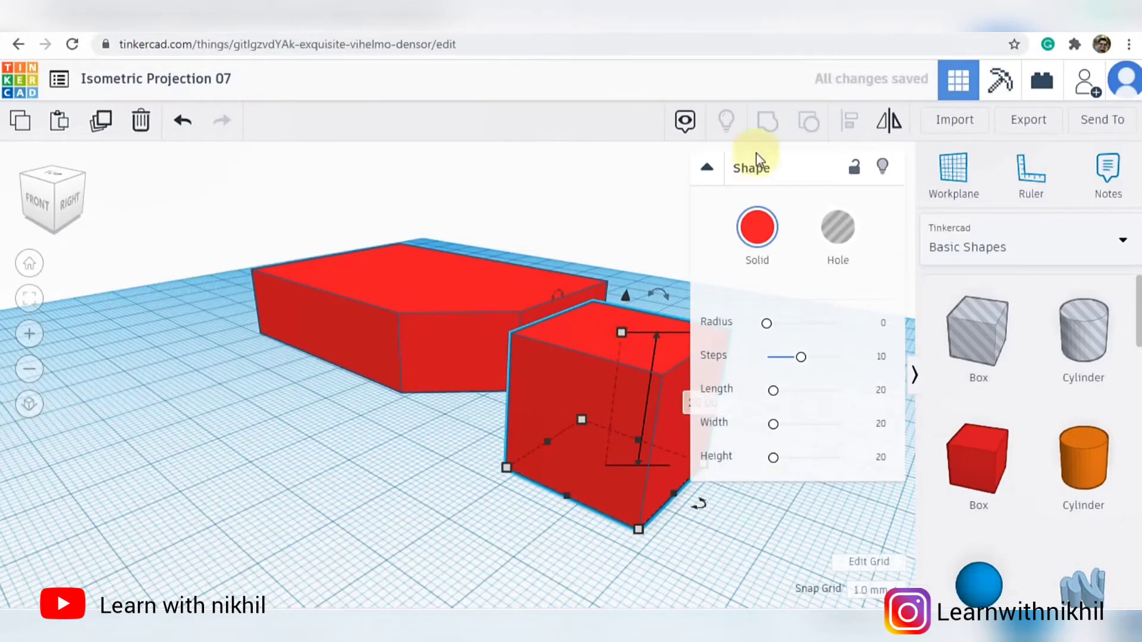
click(706, 167)
text(30)
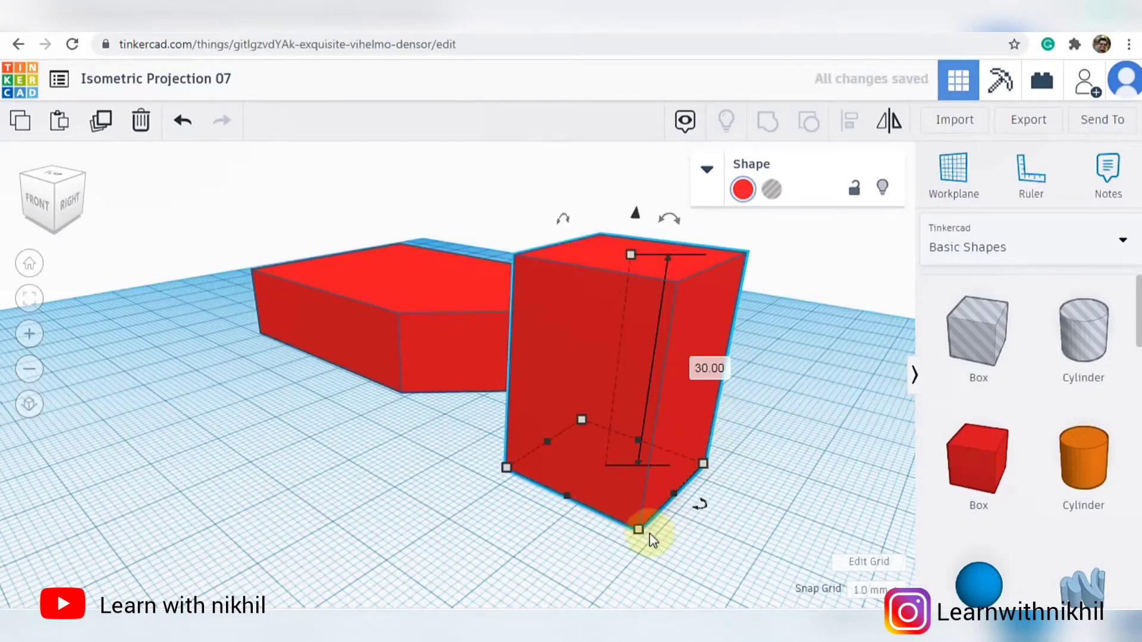
click(637, 529)
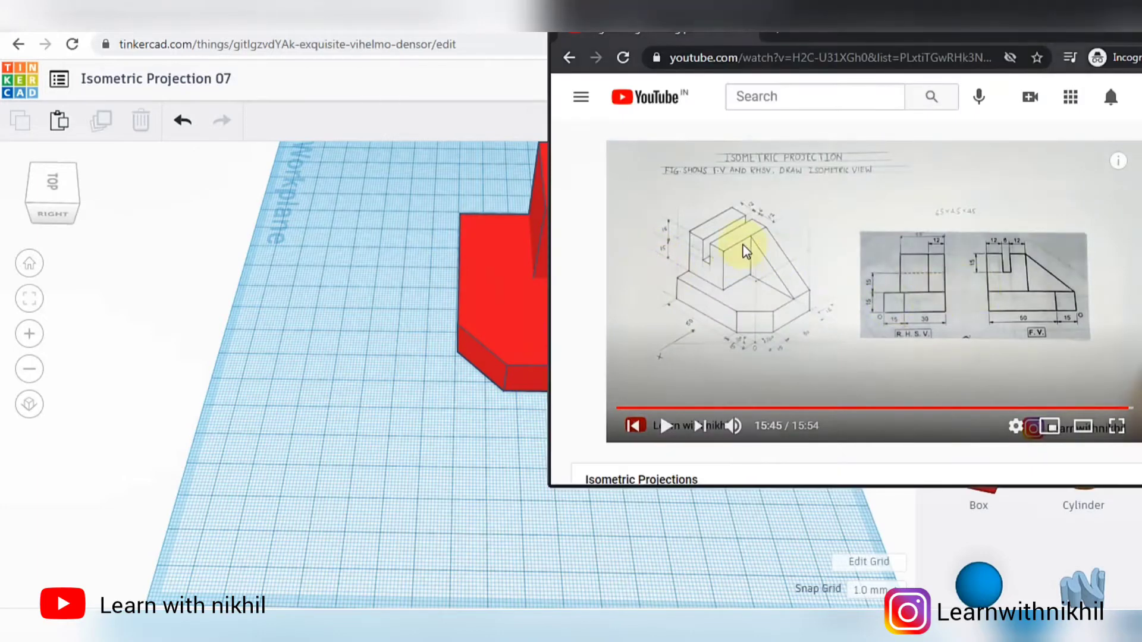
mouse_move(940, 289)
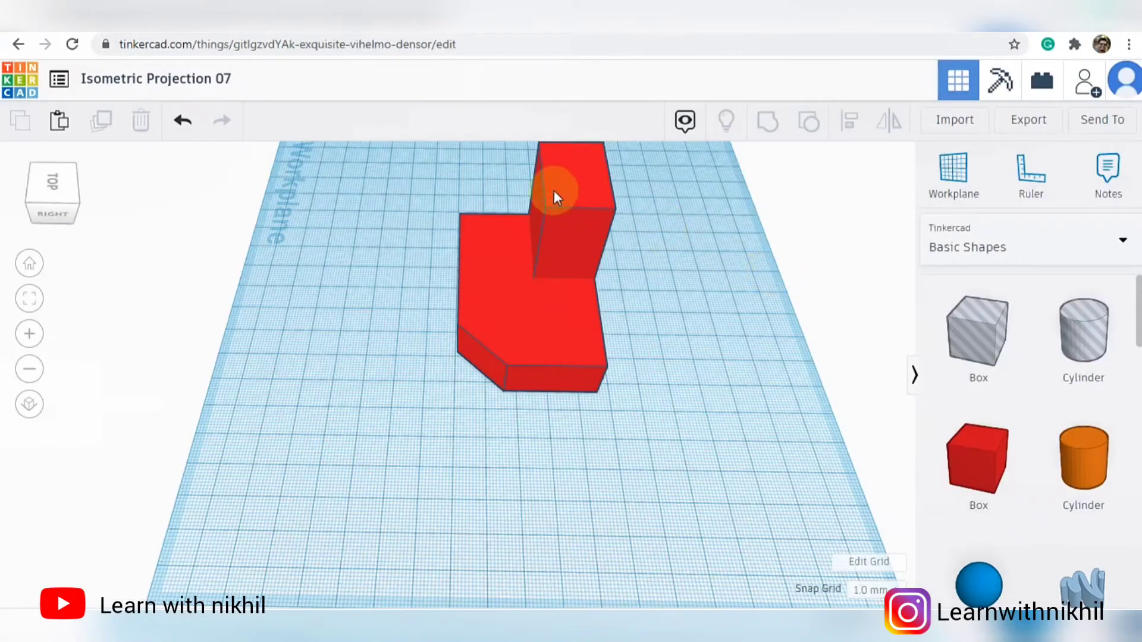
Step: Align the upright block at the back edge of the base and group both into one L-shaped body
click(556, 190)
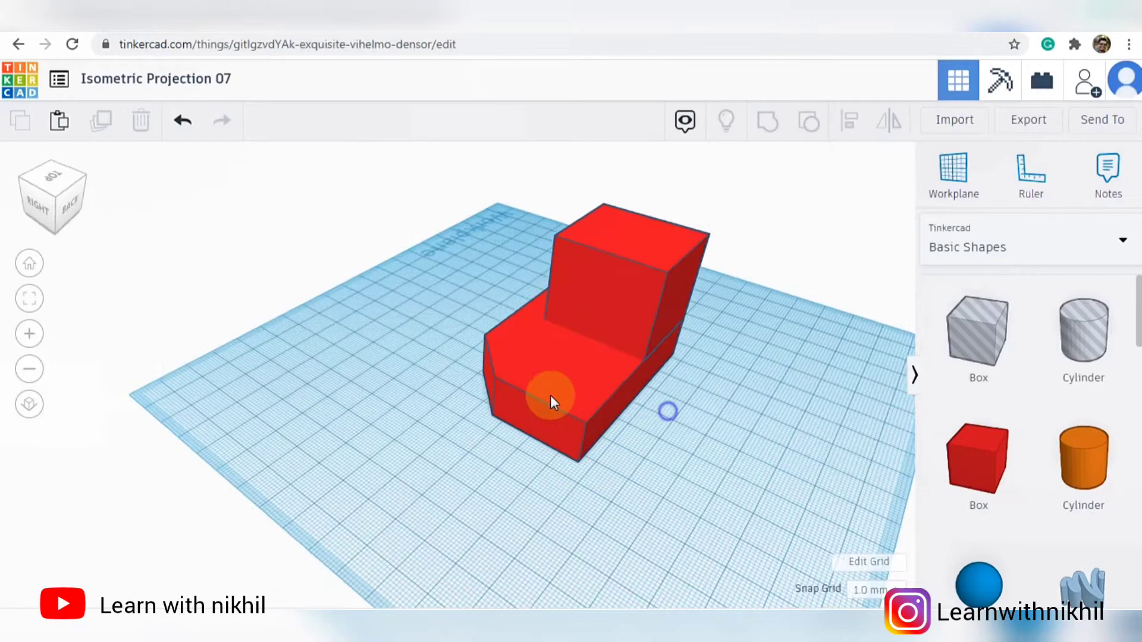
drag(546, 401, 495, 487)
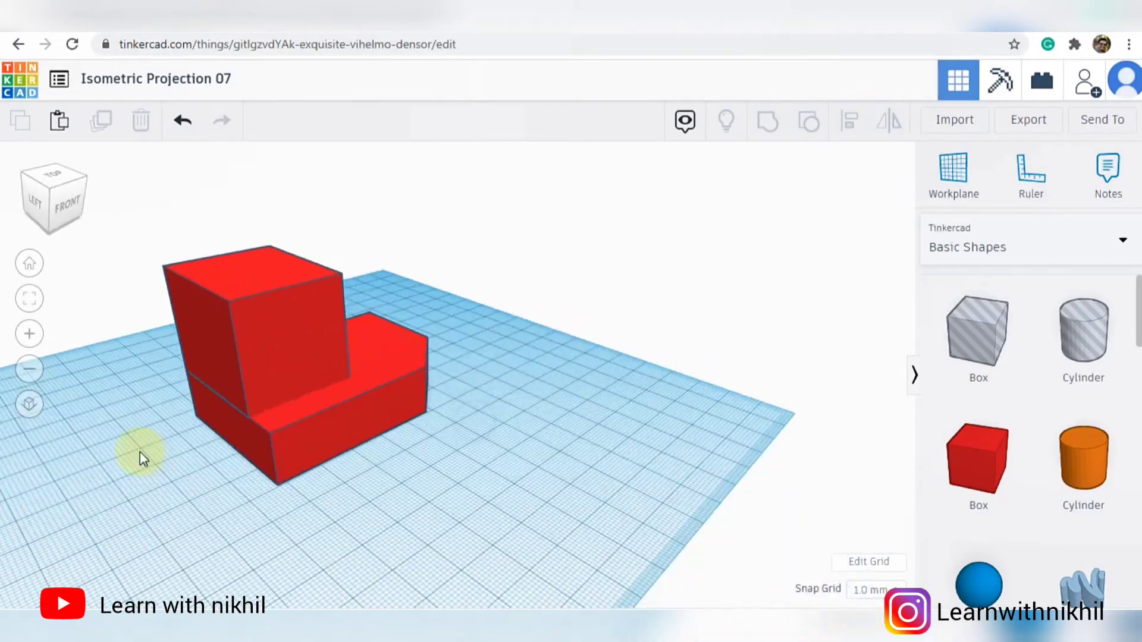
click(767, 121)
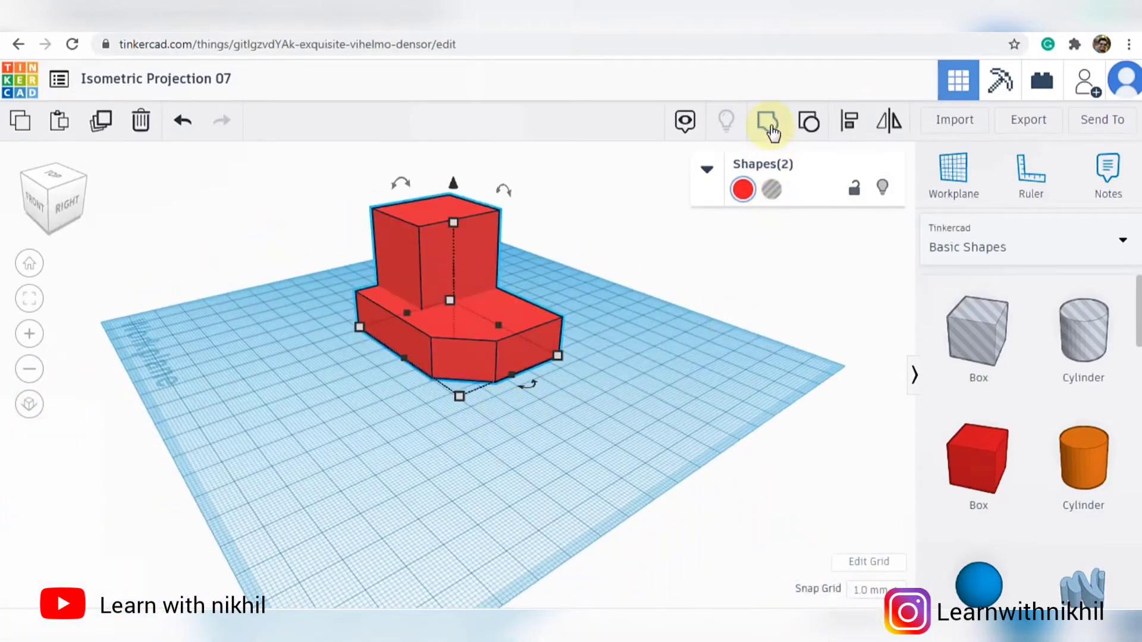
click(557, 274)
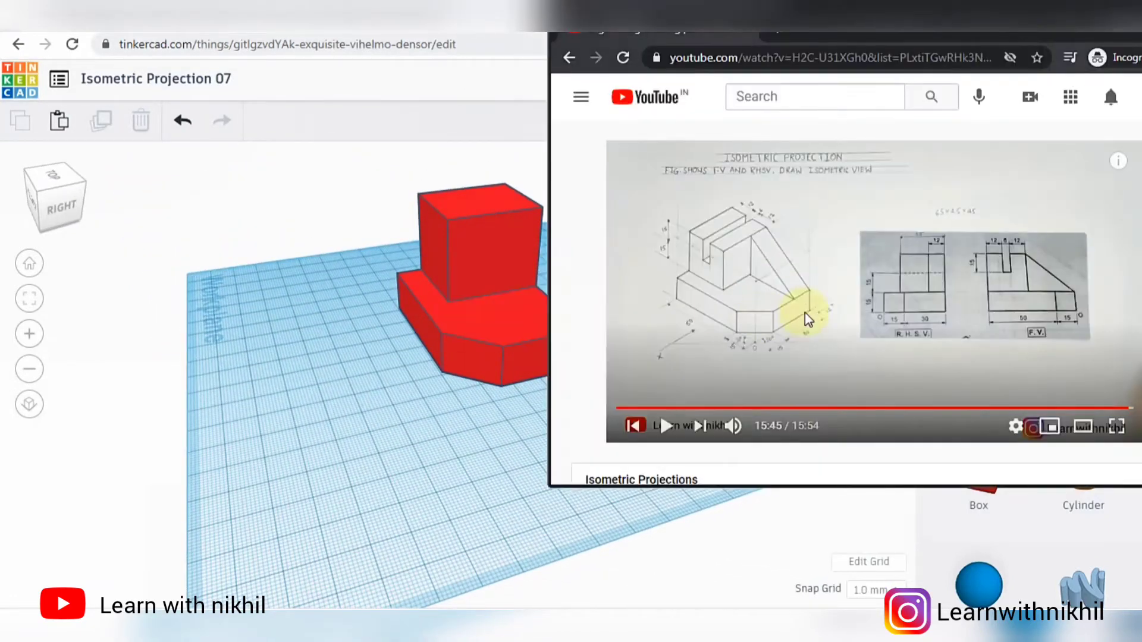
mouse_move(764, 226)
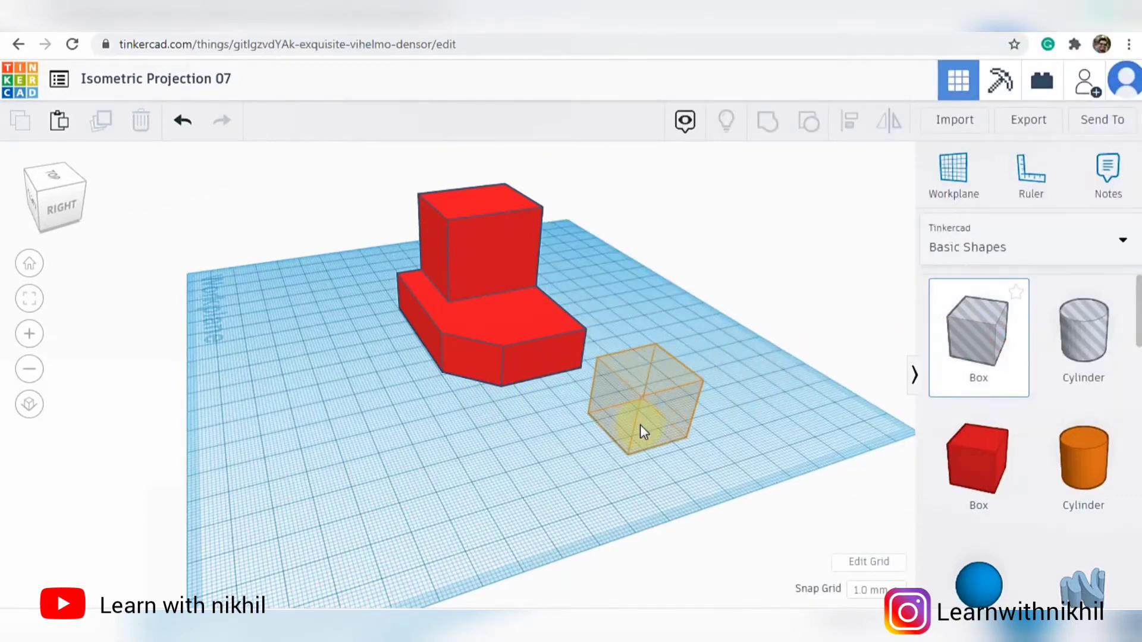
Step: Size a thin hole Box as tall as the upright, push it in with offset 12 to cut the slot
click(643, 417)
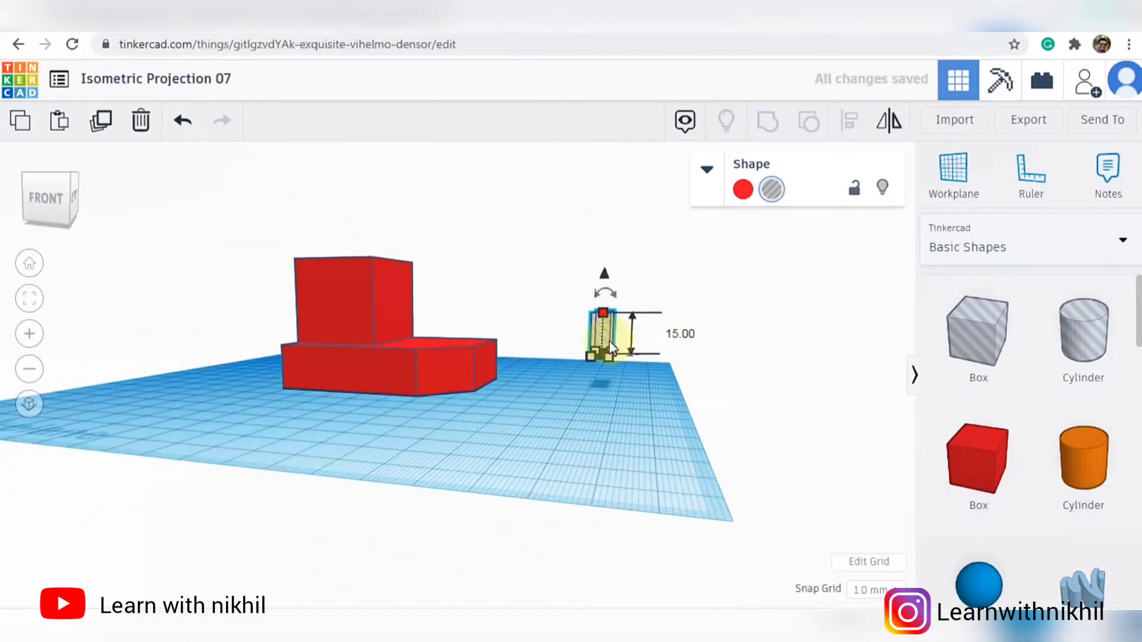
drag(604, 343, 436, 378)
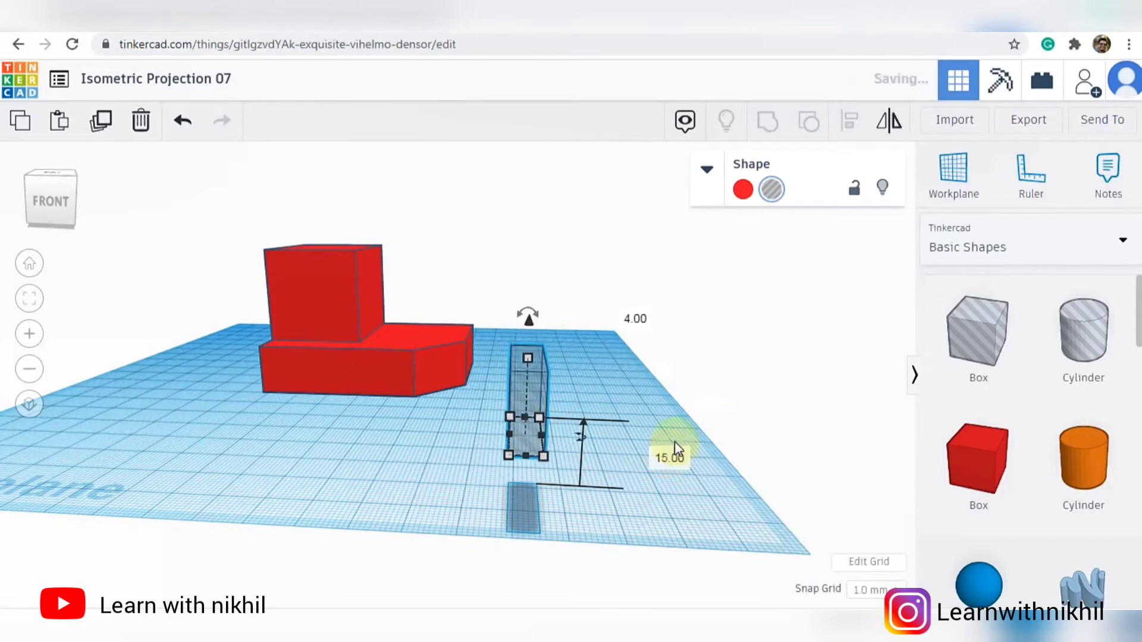
drag(526, 430, 473, 312)
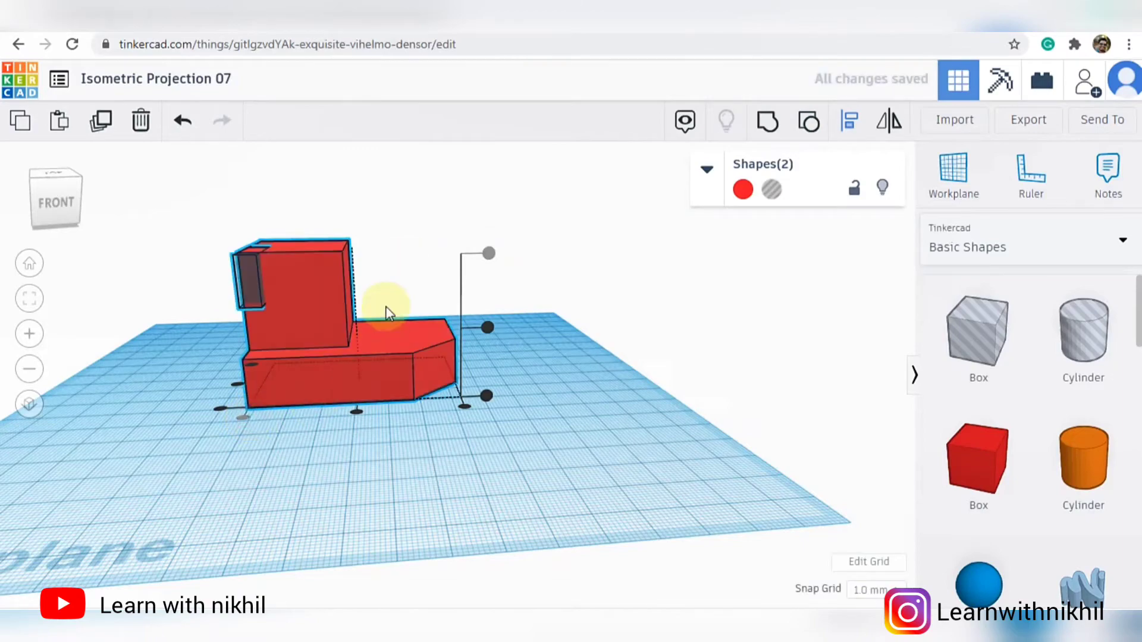
drag(385, 313, 248, 426)
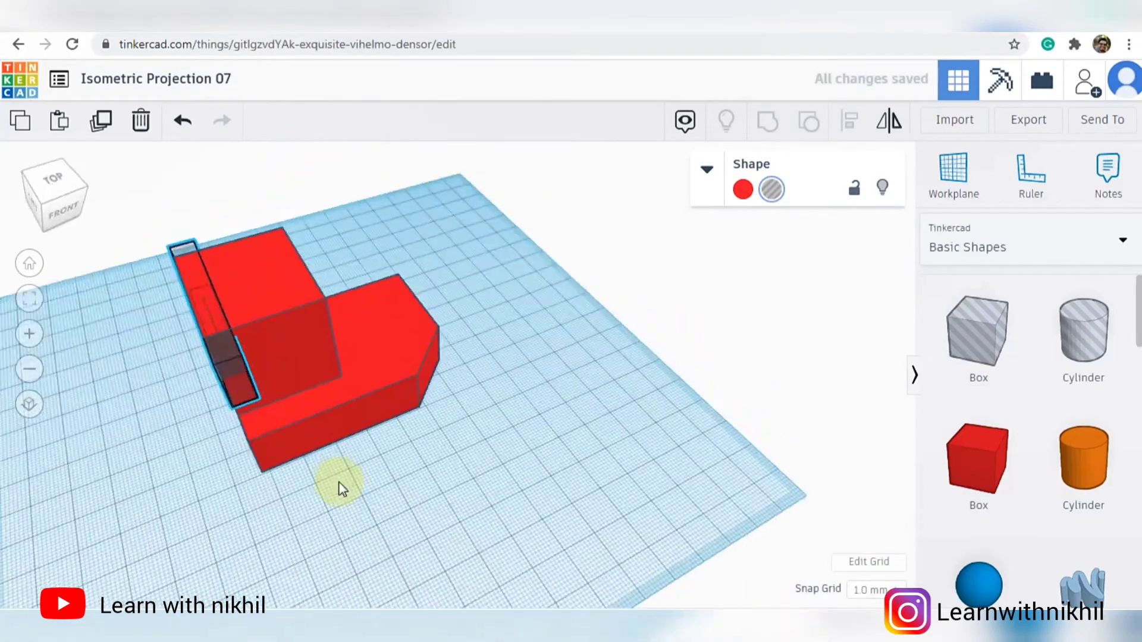
drag(343, 488, 233, 306)
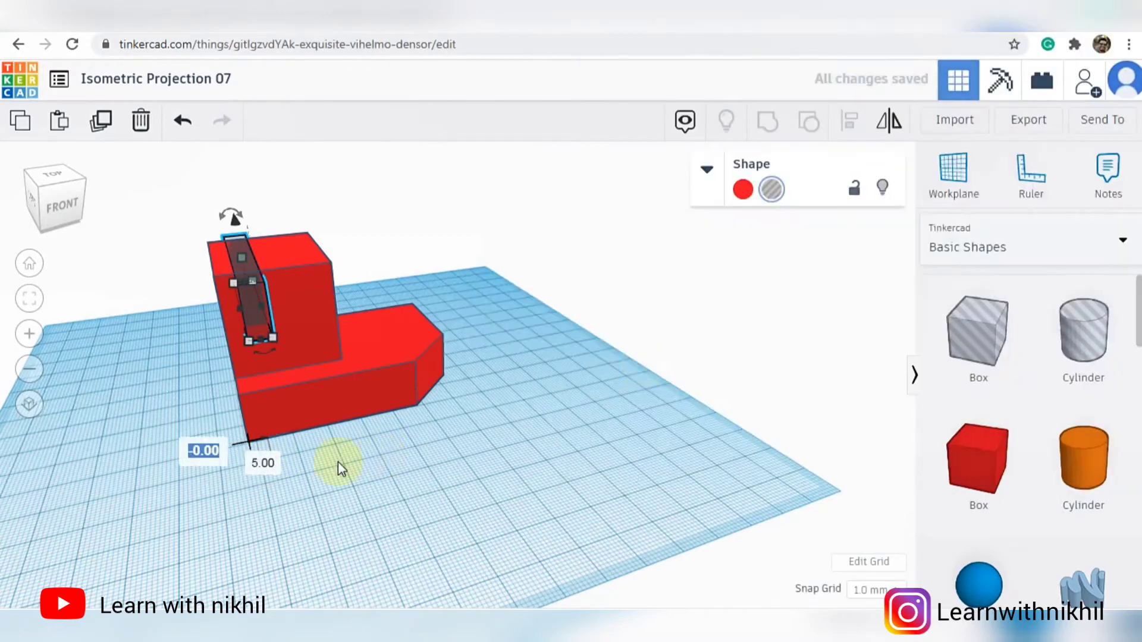
text(12)
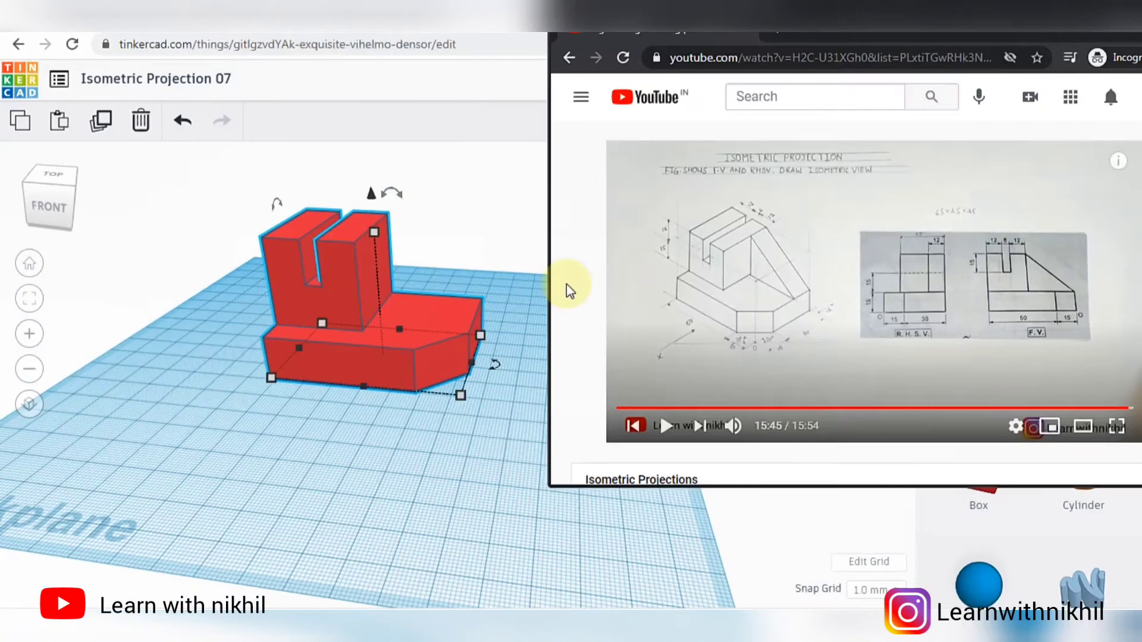
mouse_move(749, 234)
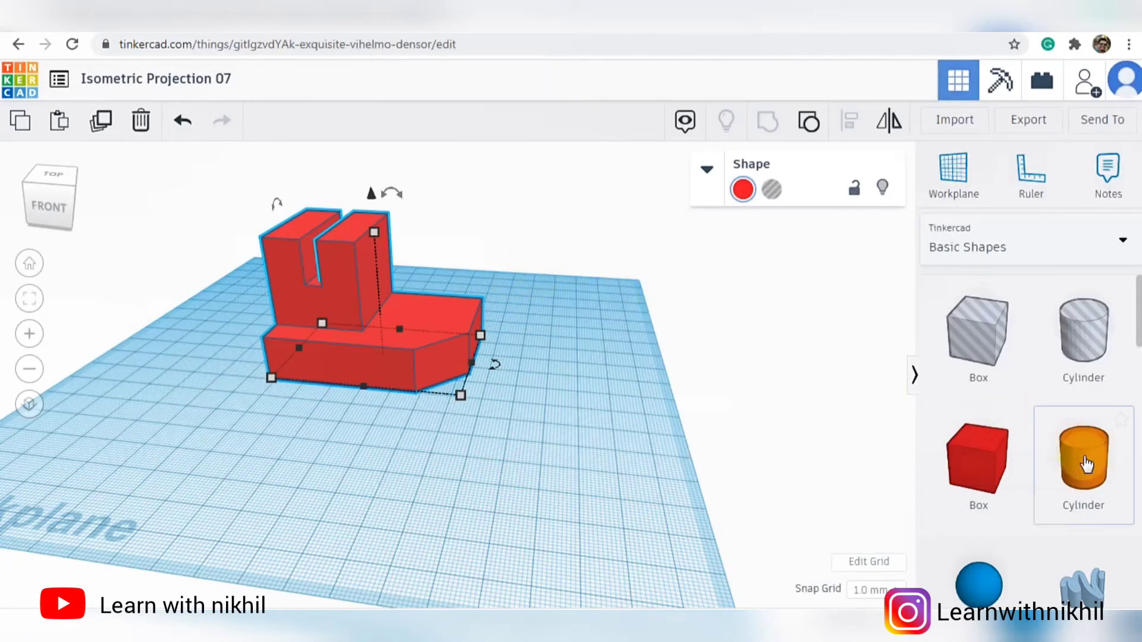
Step: Rotate the blue wedge to face the block and stretch it to about 21 mm tall
scroll(down, 3)
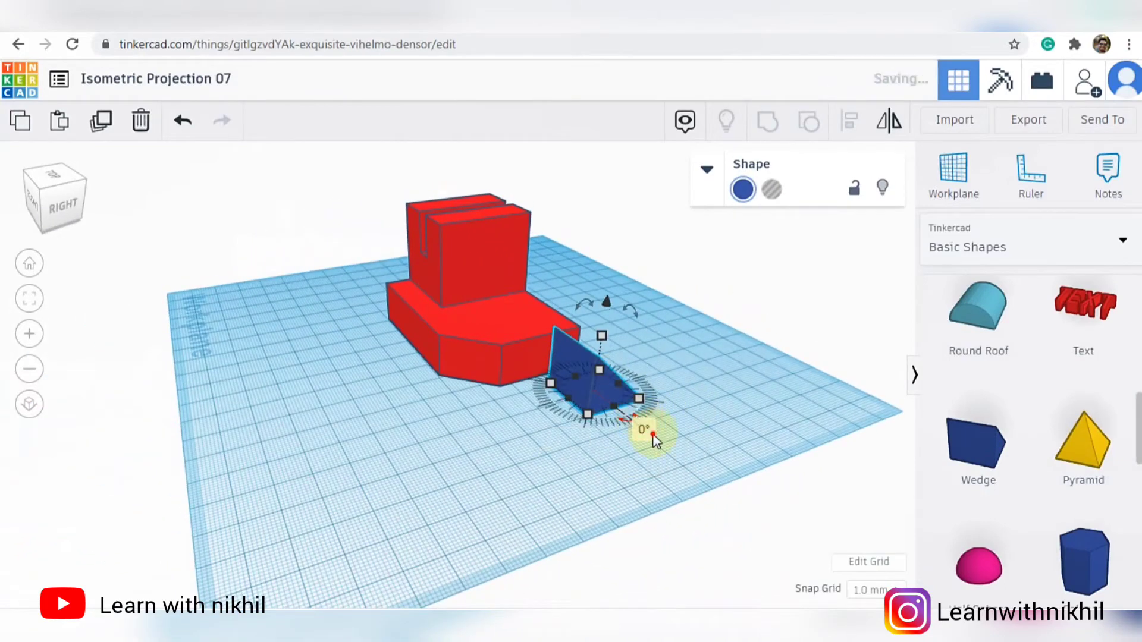
drag(652, 433, 685, 423)
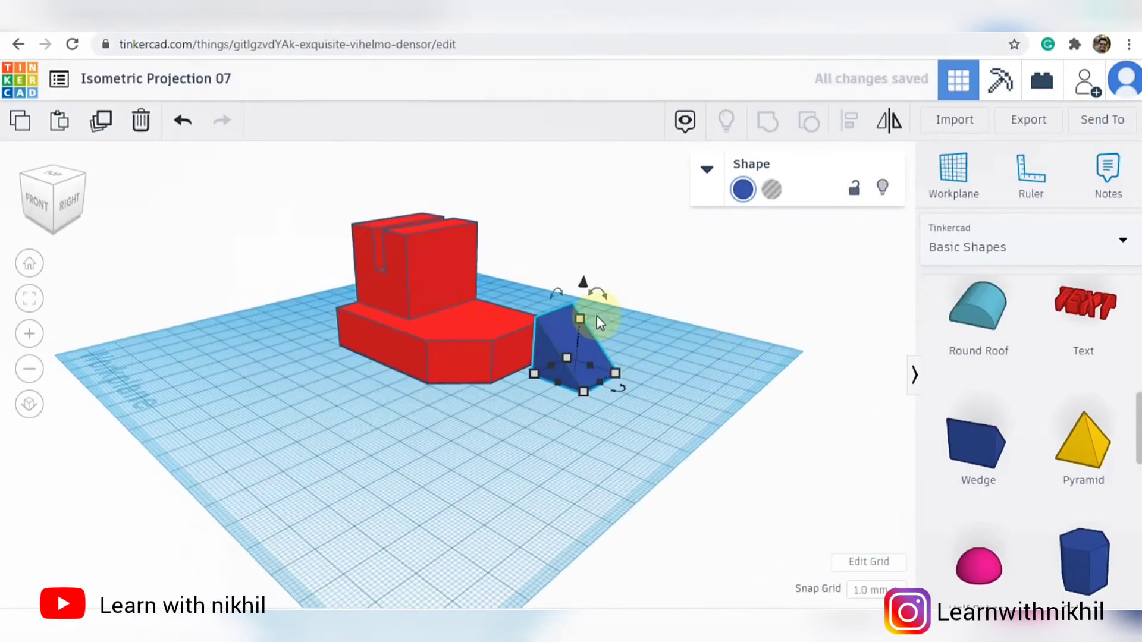
drag(581, 319, 579, 303)
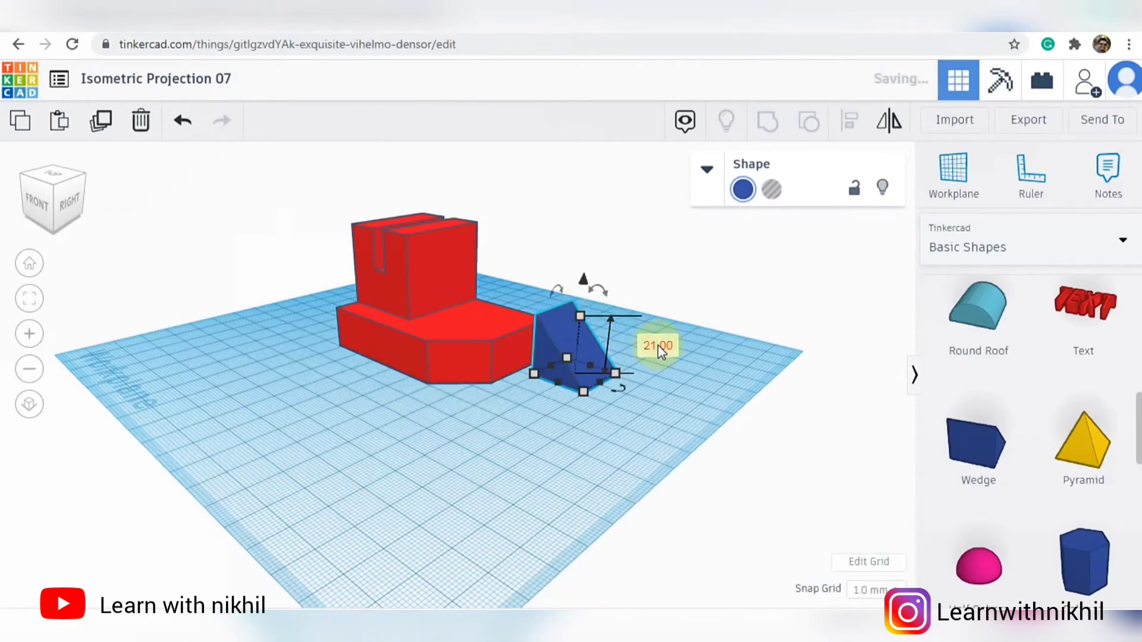
drag(659, 345, 696, 375)
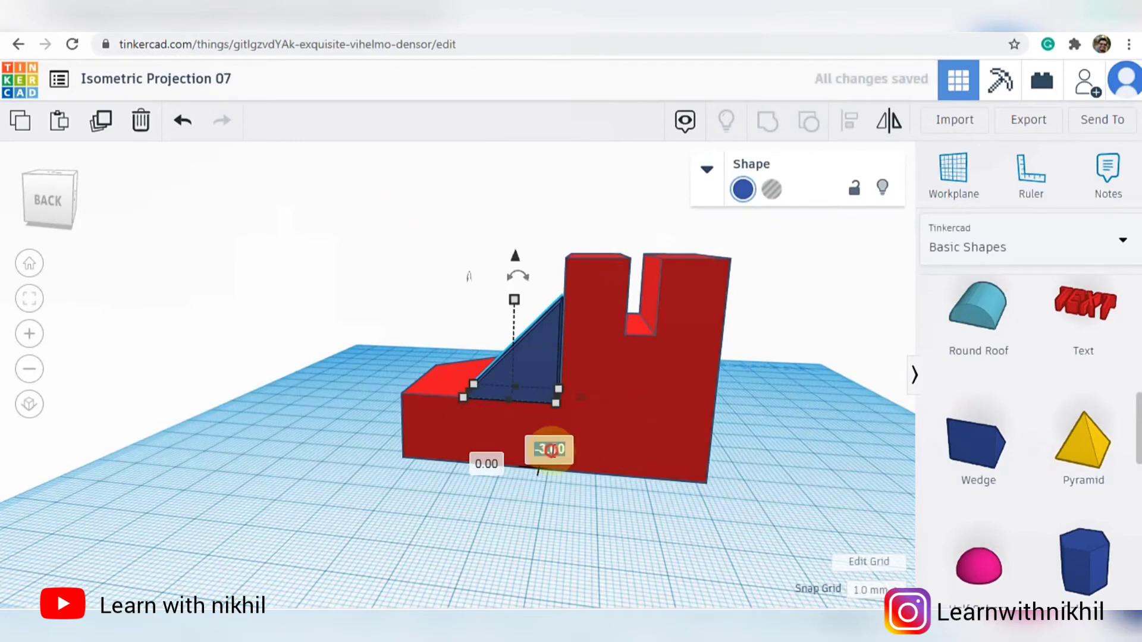
Step: Slide the wedge onto the base against the upright and match its height
drag(547, 450, 543, 449)
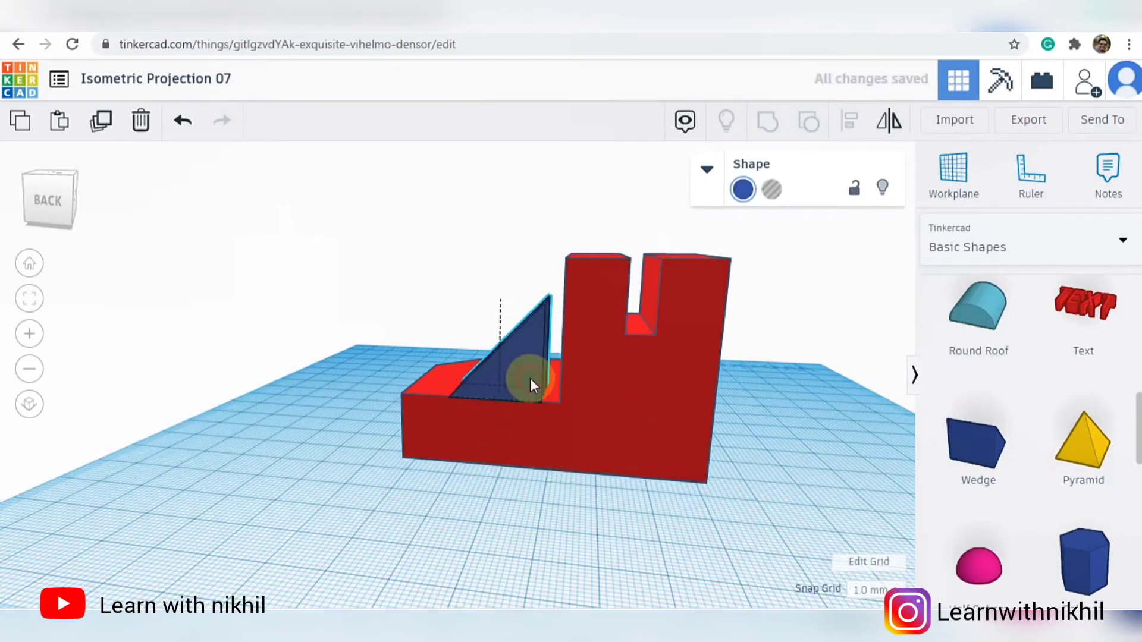
drag(524, 371, 550, 382)
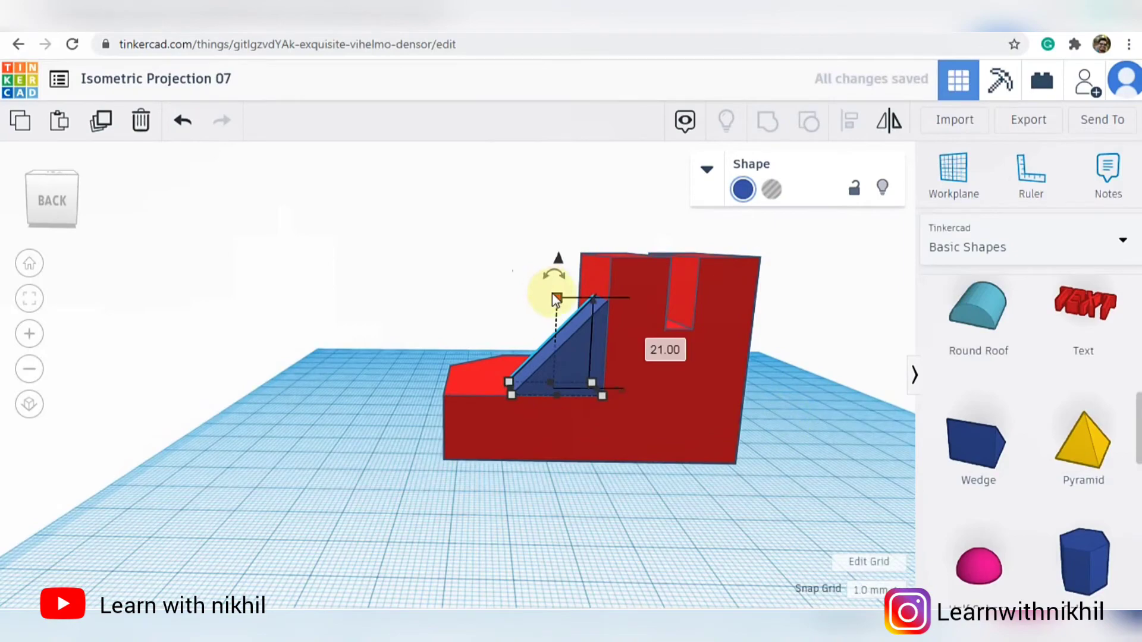
drag(559, 297, 559, 261)
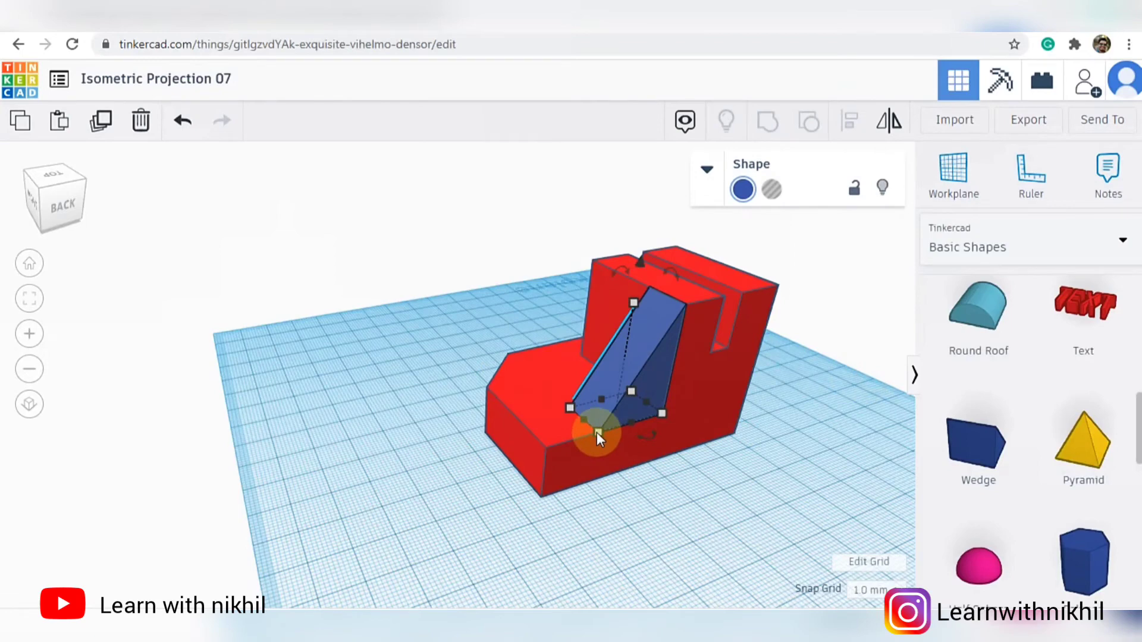
Step: Stretch the wedge footprint to 13 by 34 mm across the base, checking the length in Calculator
drag(598, 433, 550, 452)
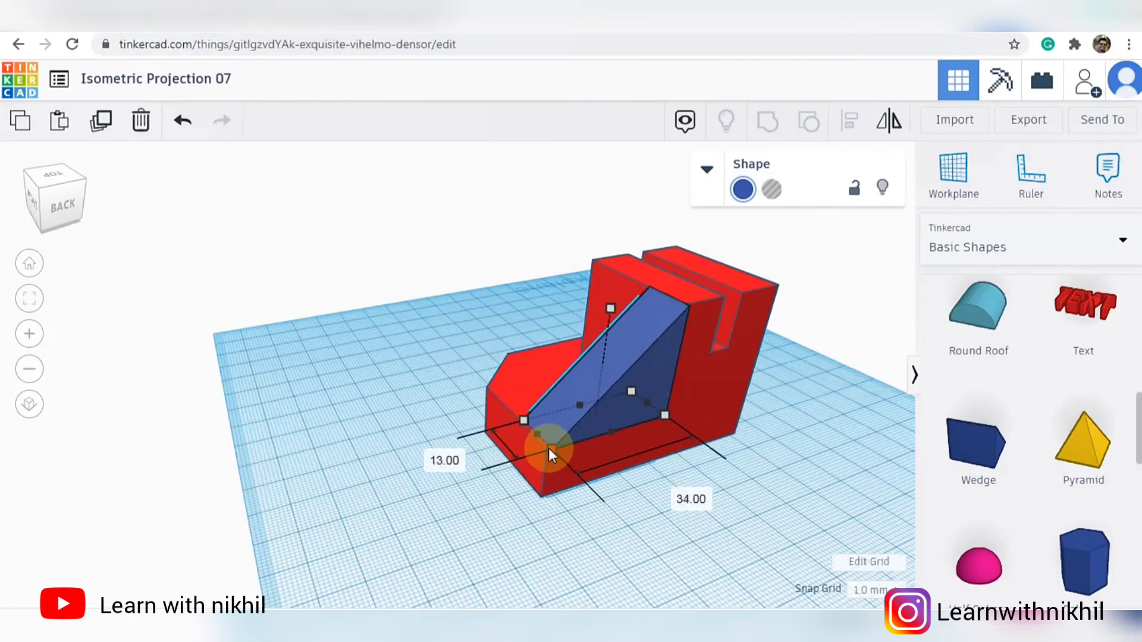
drag(549, 449, 543, 456)
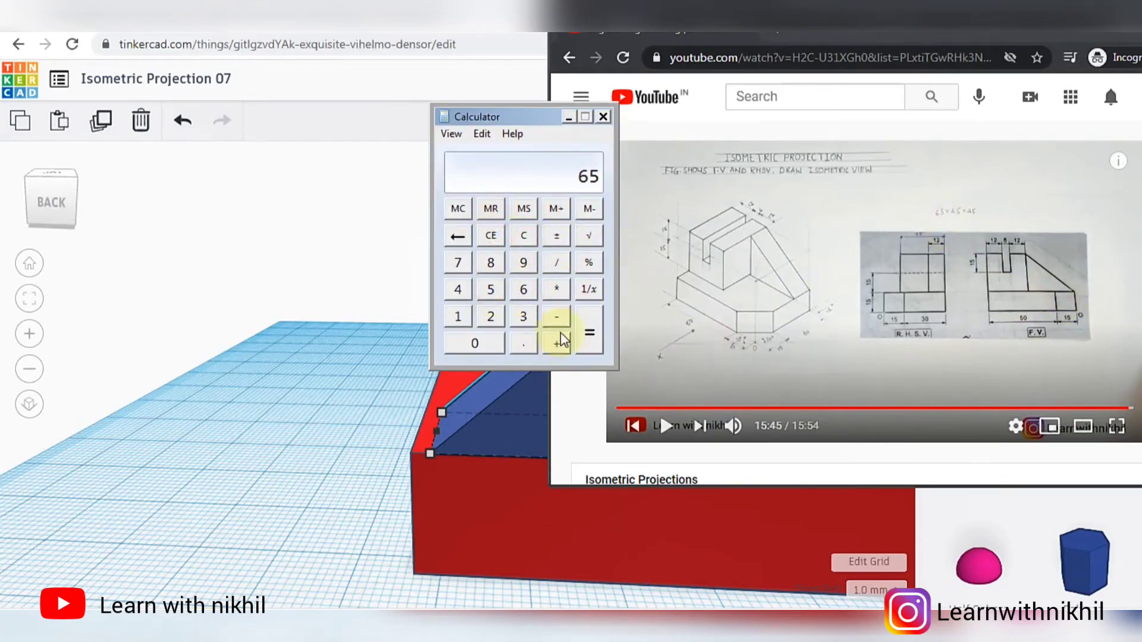
click(557, 316)
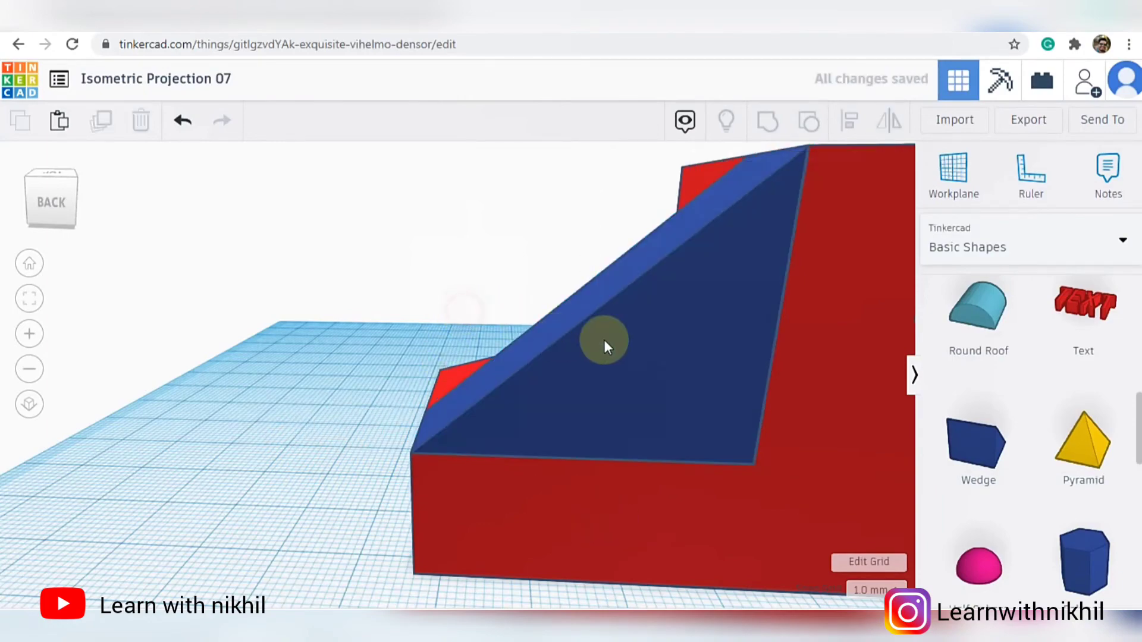
drag(605, 346, 652, 299)
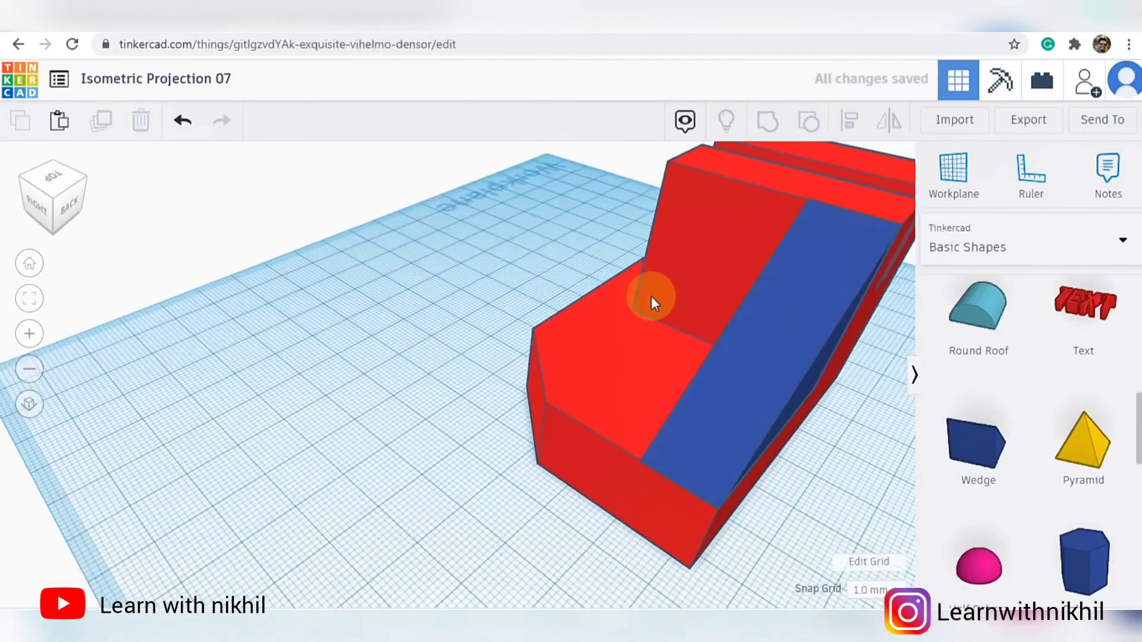
click(652, 299)
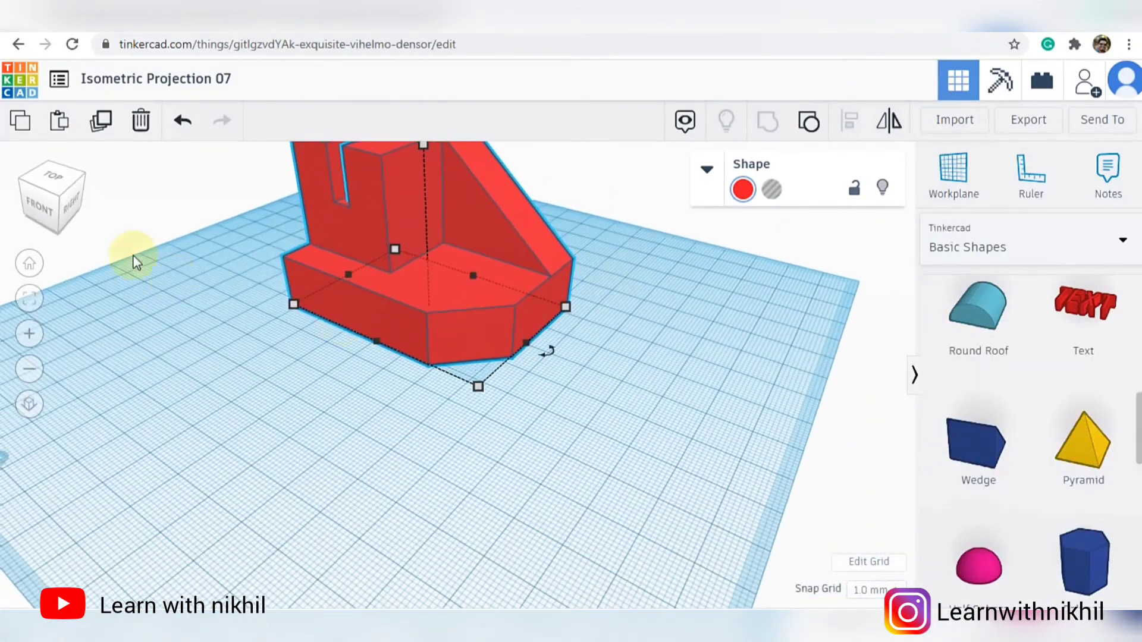
Step: Bring the grouped red model back into view and deselect it beside the reference drawing
drag(131, 261, 631, 284)
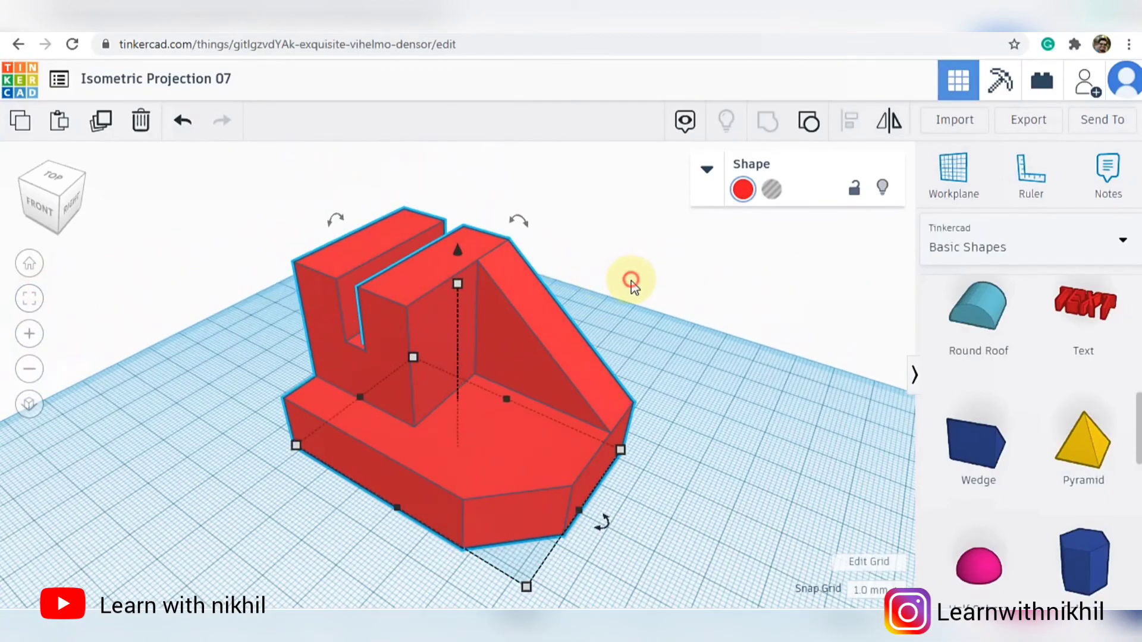
click(629, 279)
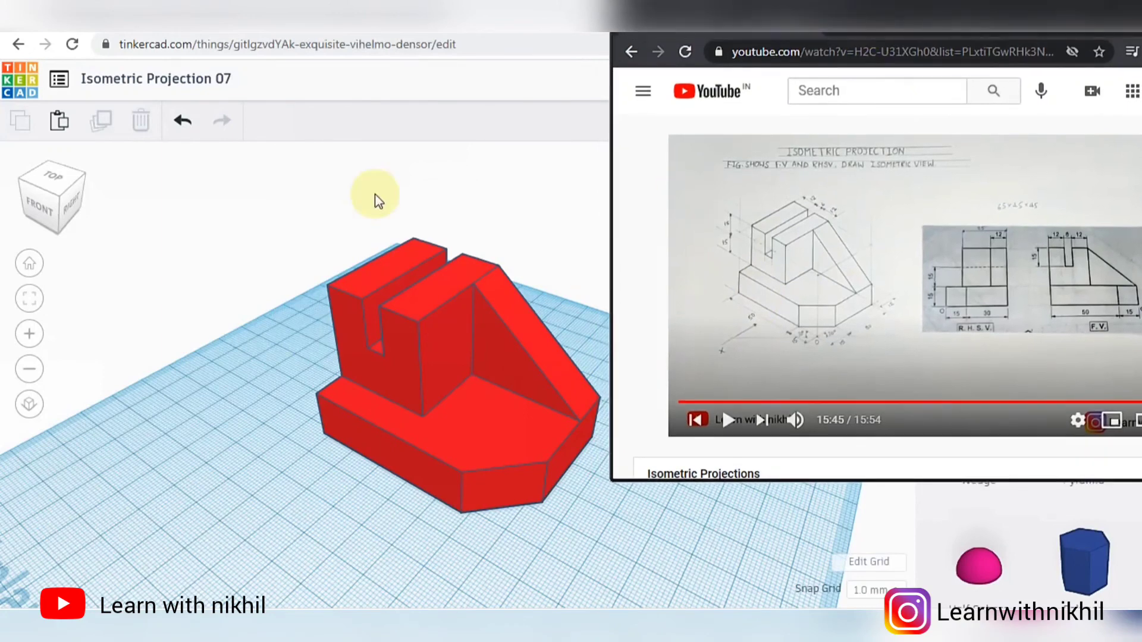
mouse_move(814, 235)
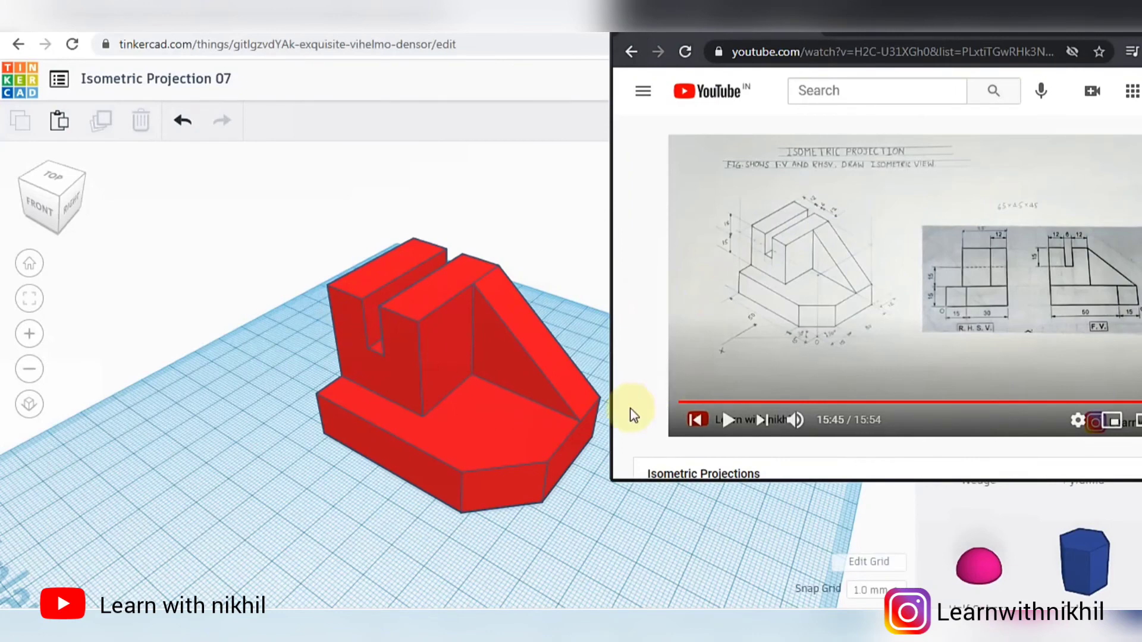
mouse_move(643, 341)
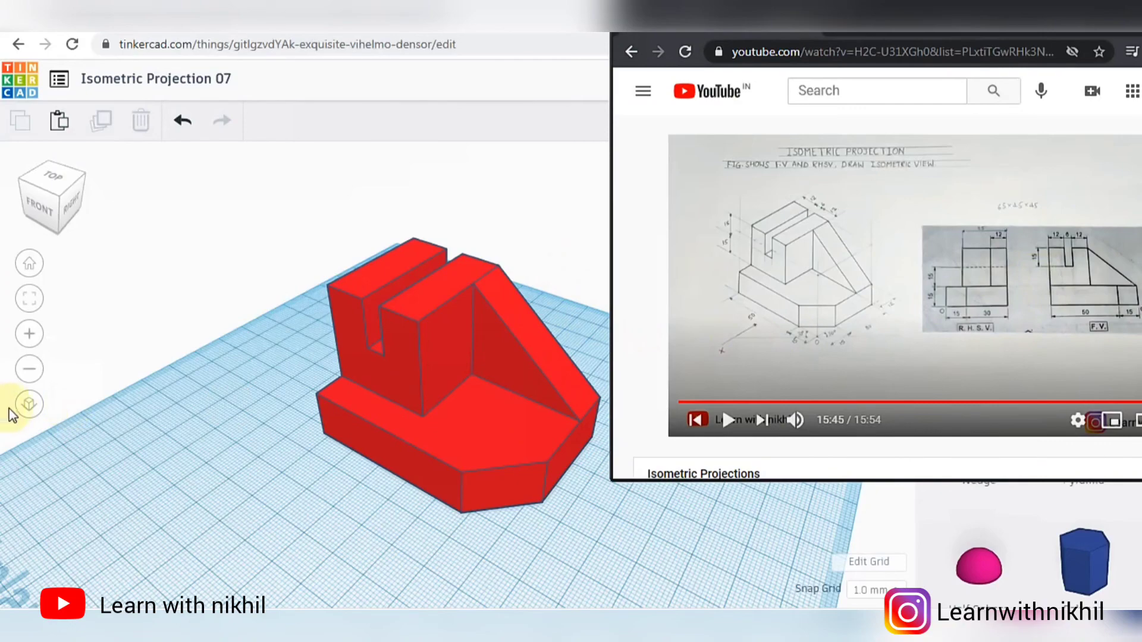
click(28, 405)
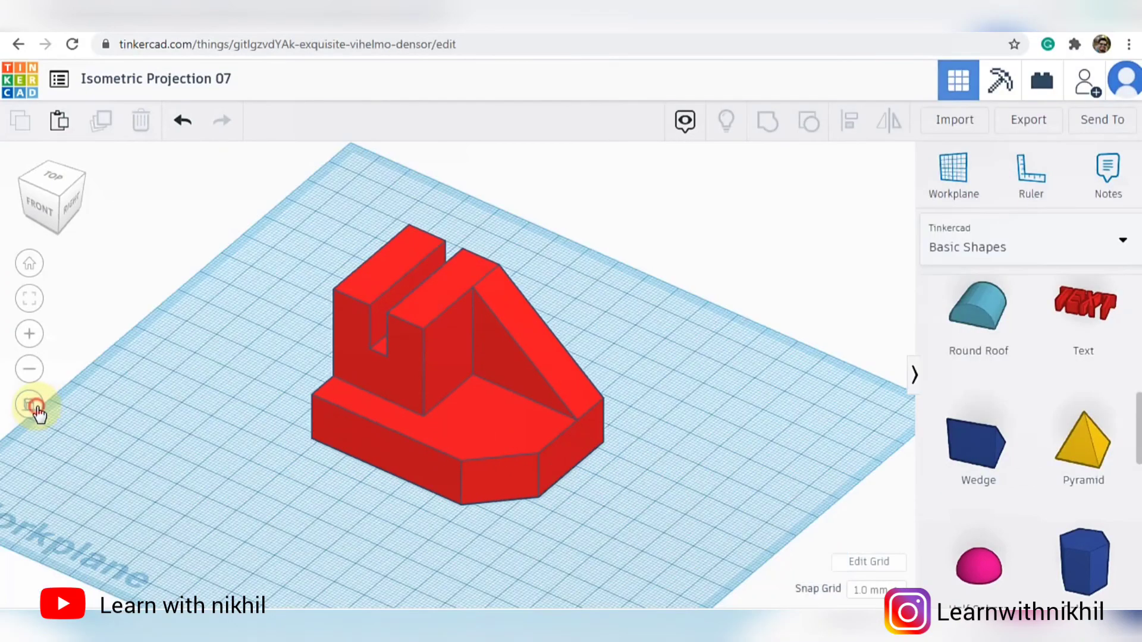
Step: Switch to the orthographic front elevation to compare with the reference F.V
click(29, 406)
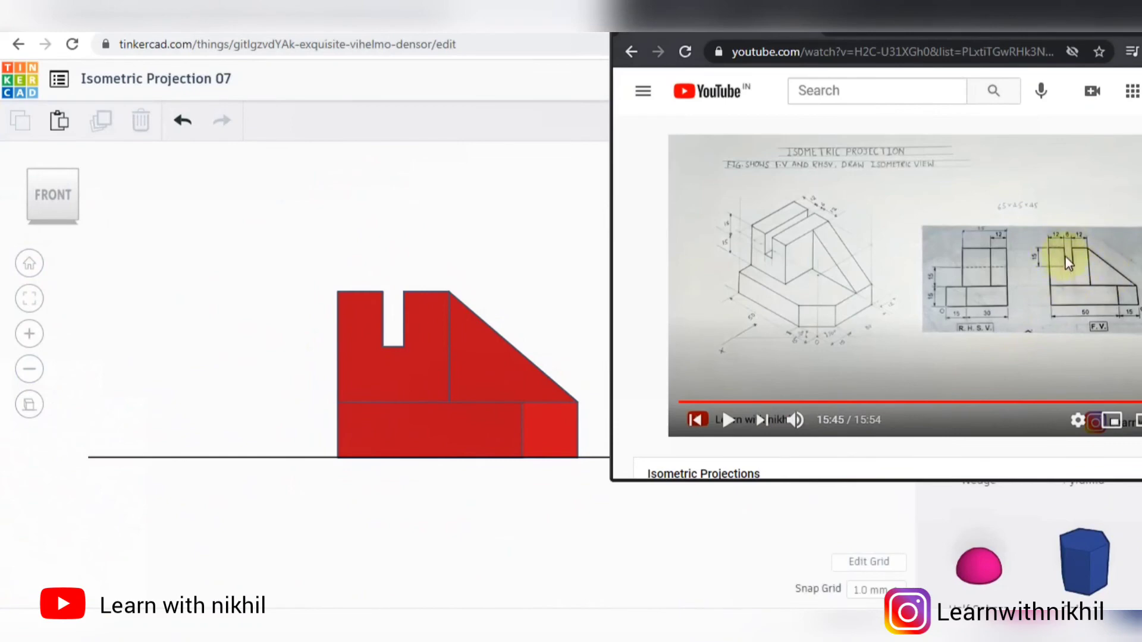
mouse_move(1129, 298)
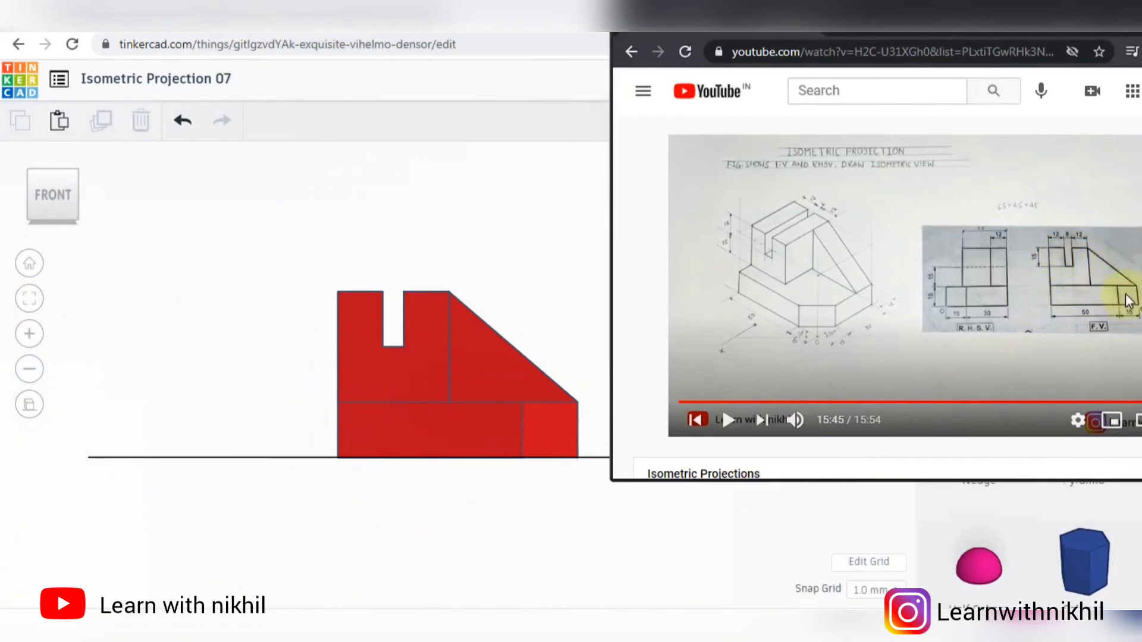
mouse_move(45, 255)
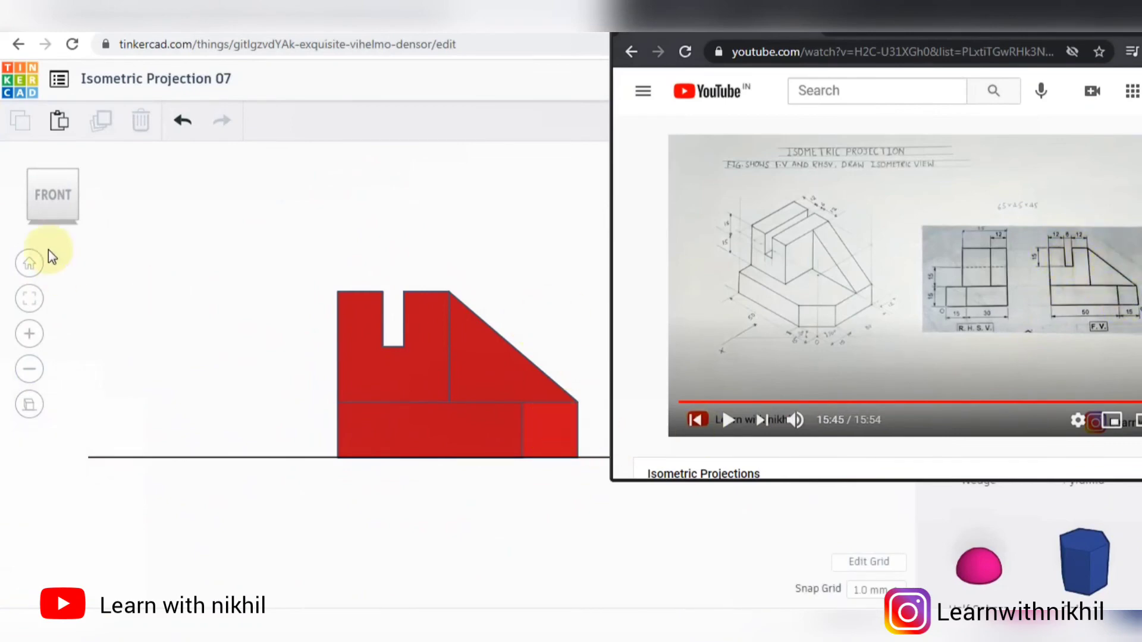